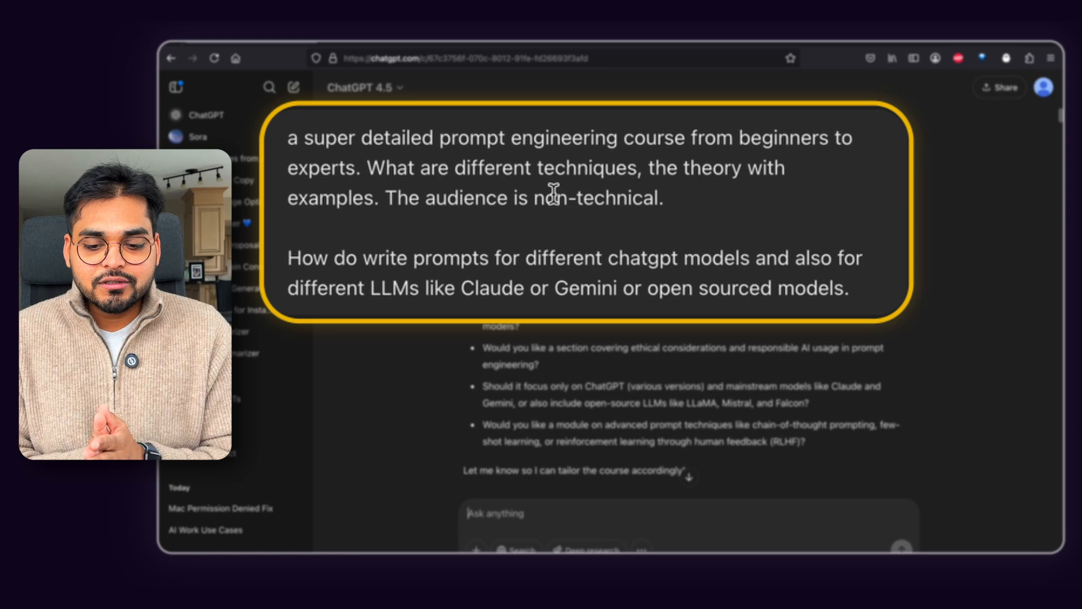
pyautogui.moveTo(487, 286)
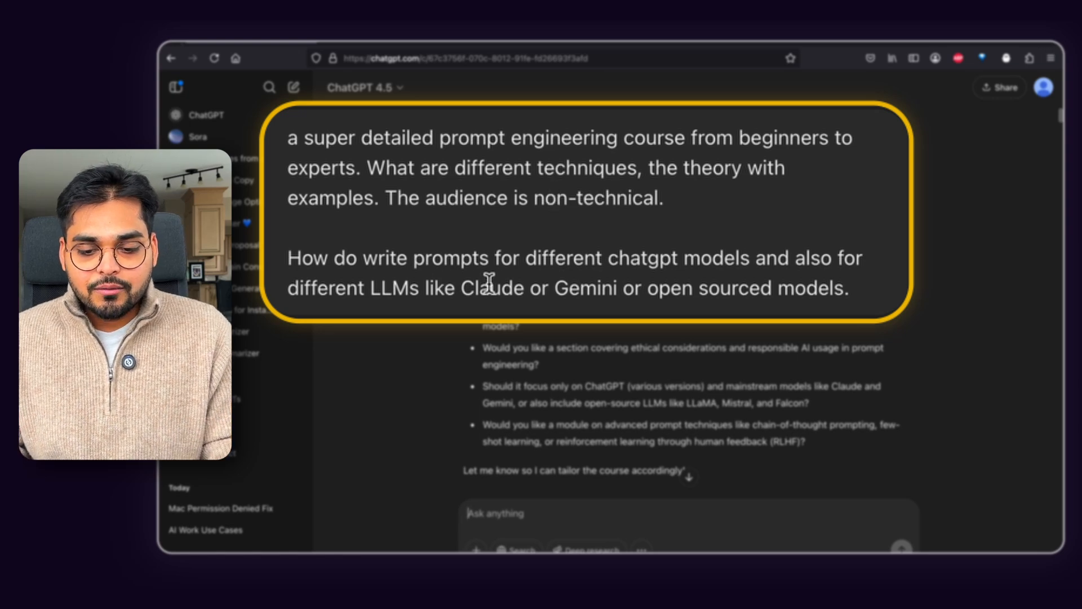
pyautogui.moveTo(618, 285)
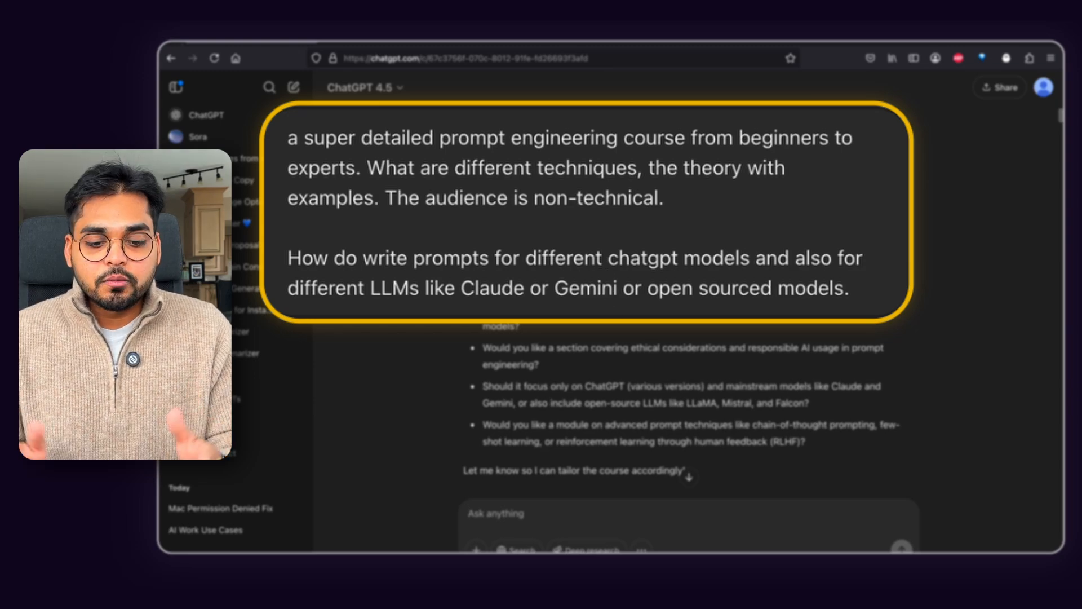
# Scroll through the Claude chat's Masterclass lessons down to Lesson 2.
pyautogui.scroll(-3)
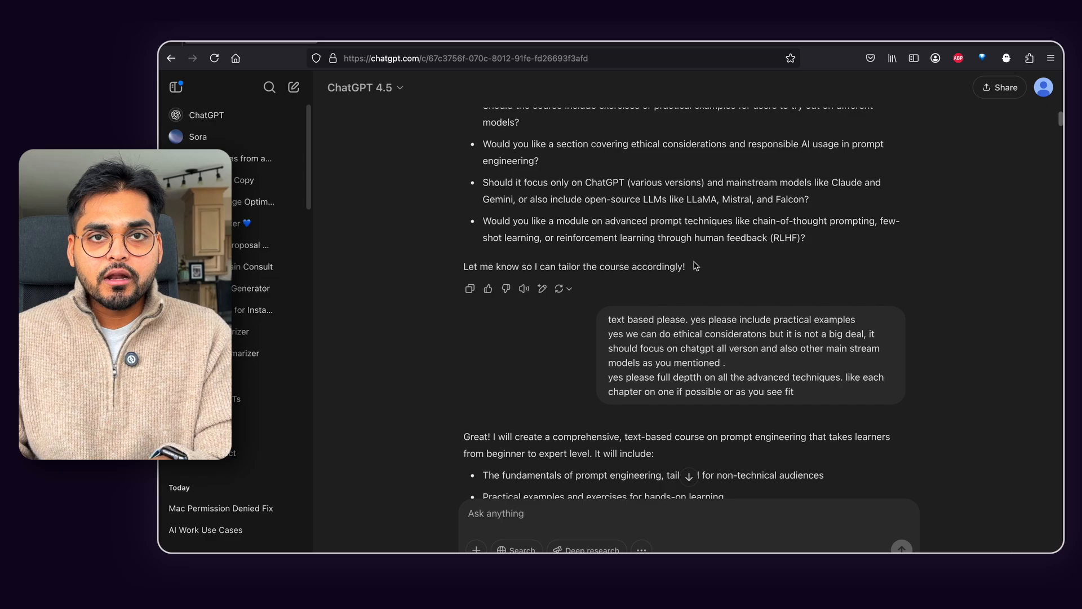
pyautogui.scroll(-3)
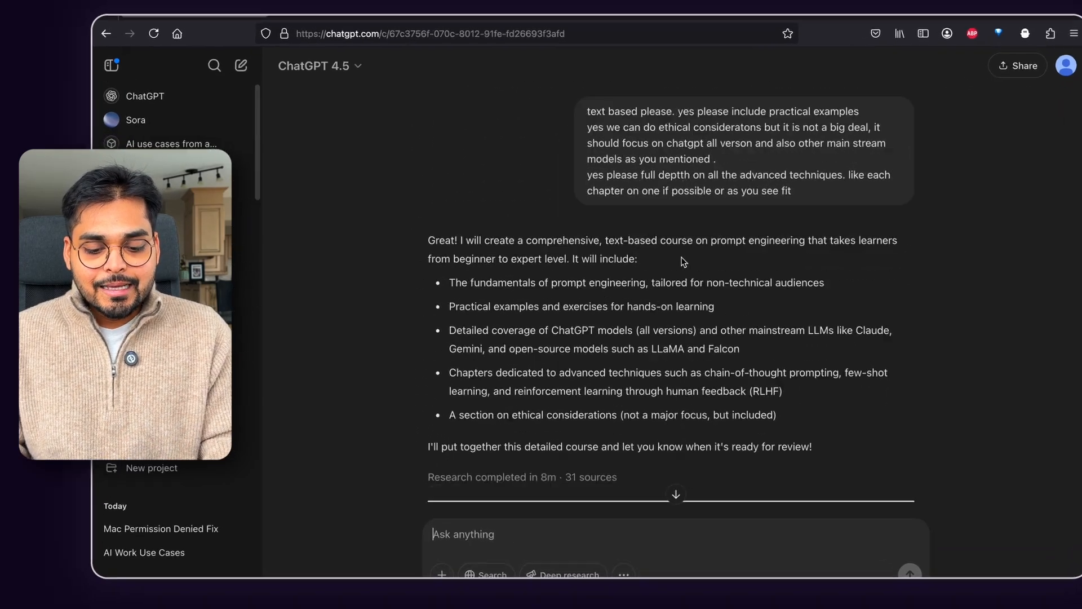
pyautogui.scroll(-3)
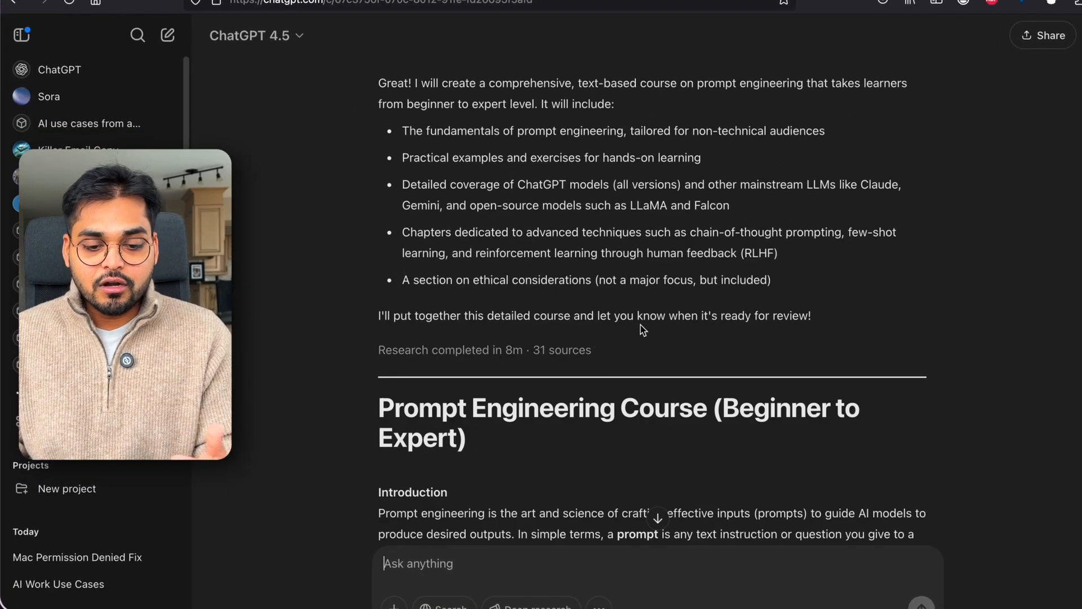
pyautogui.scroll(-3)
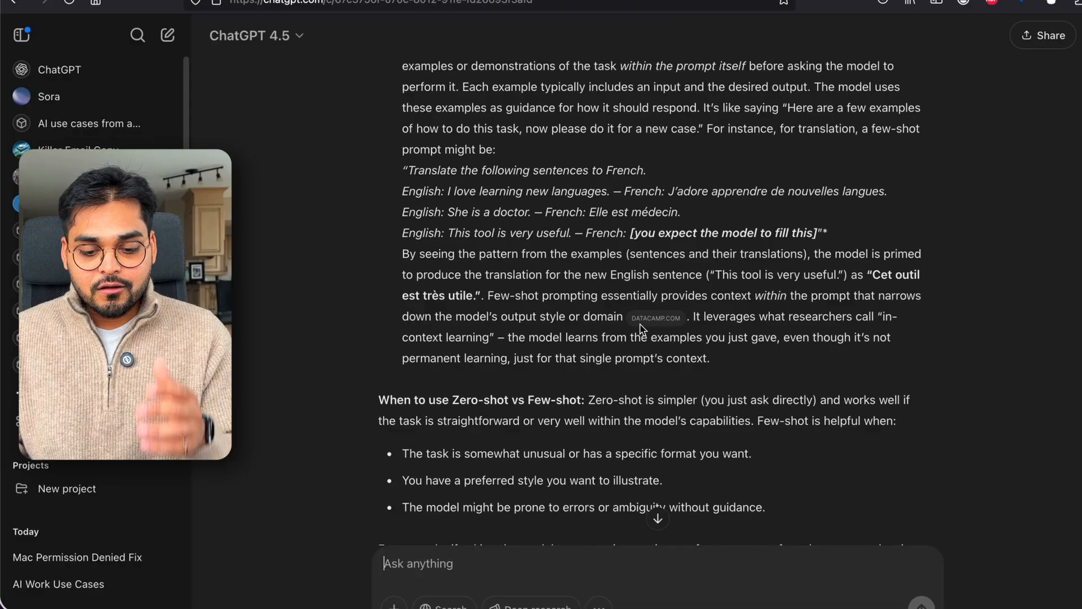
pyautogui.scroll(-3)
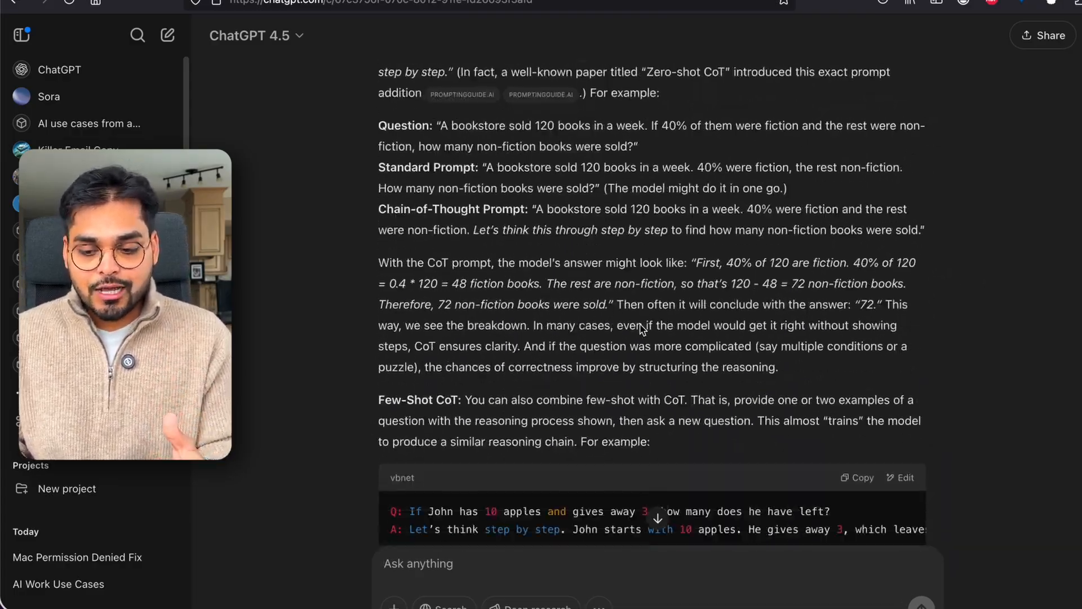
pyautogui.scroll(-3)
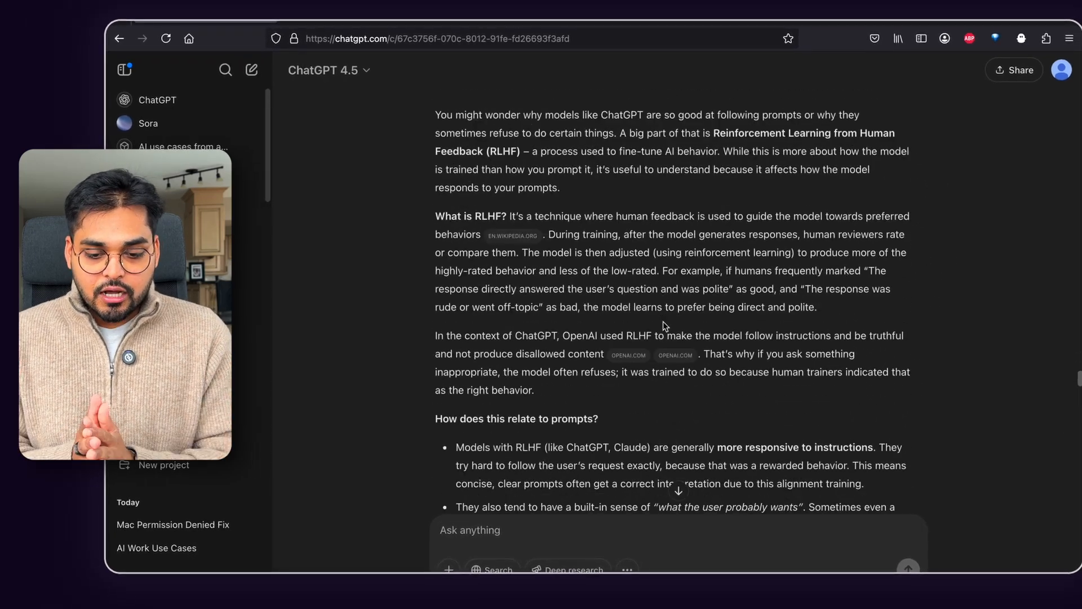
pyautogui.scroll(-3)
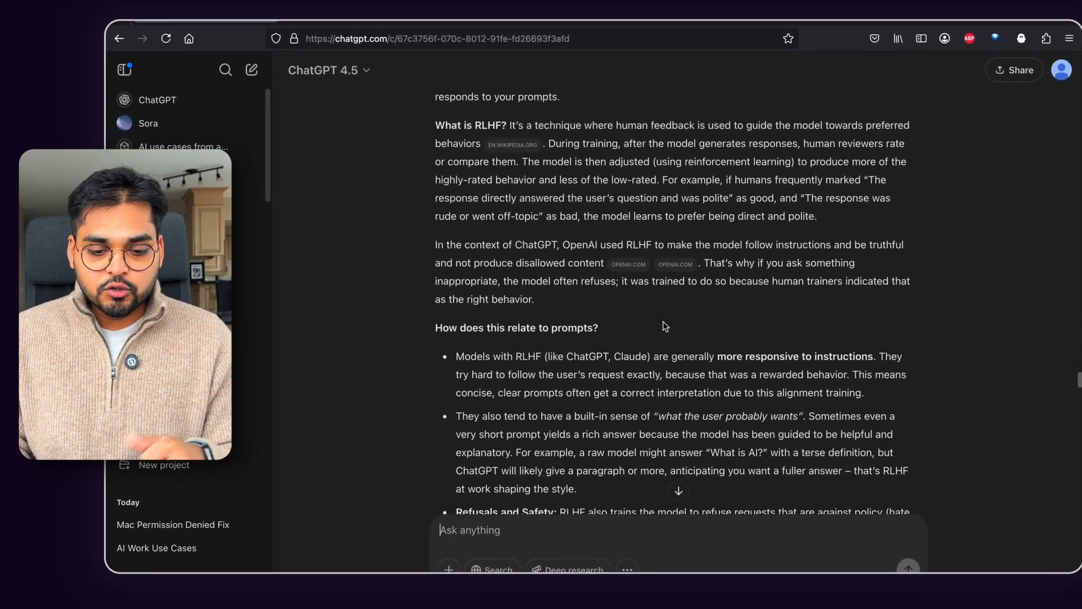
pyautogui.scroll(-3)
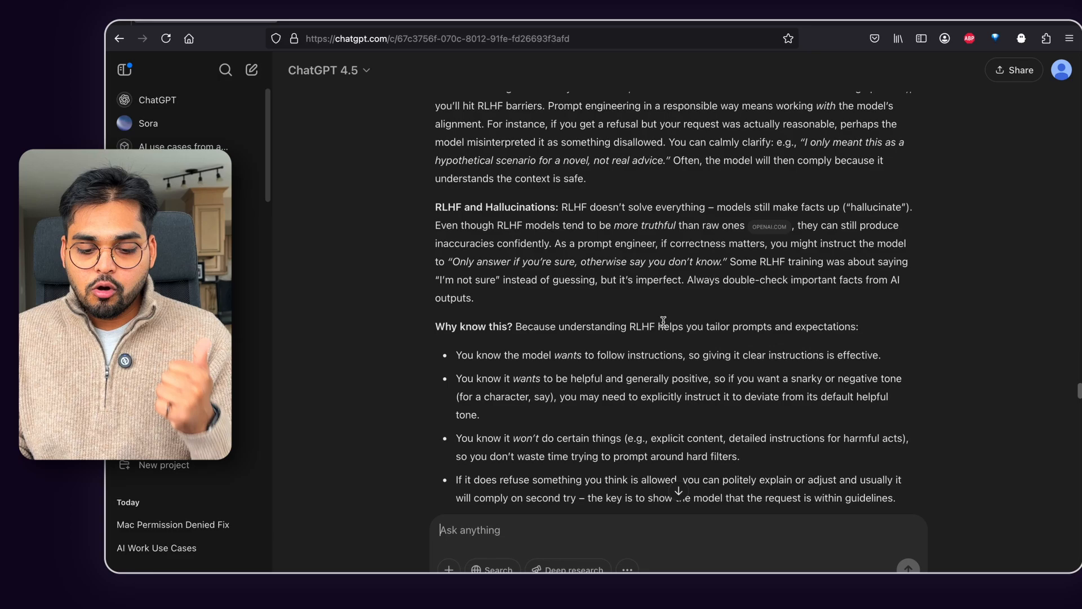
pyautogui.scroll(-3)
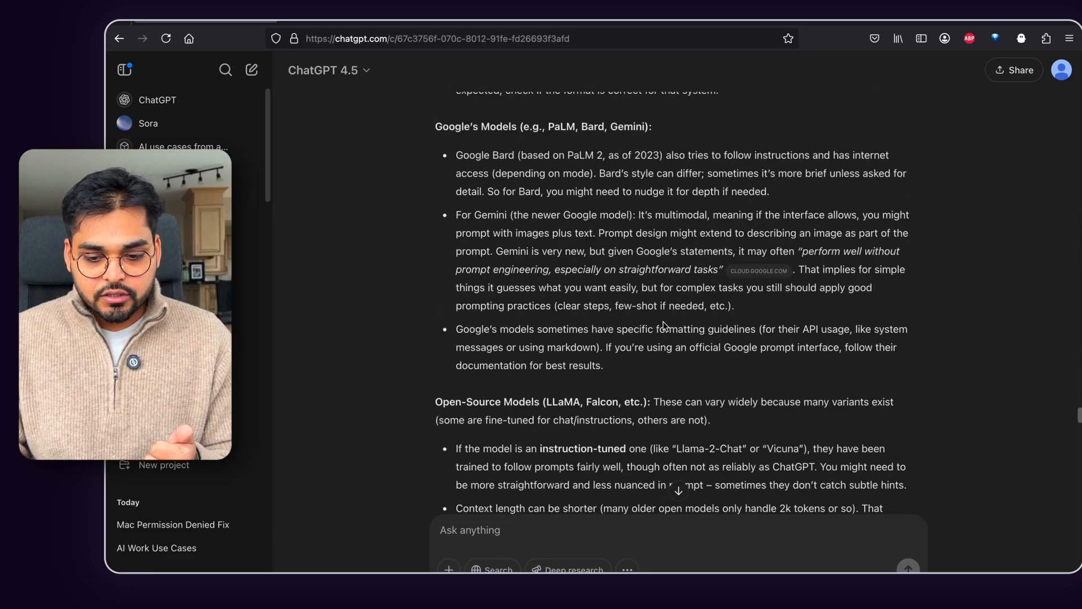
pyautogui.scroll(-3)
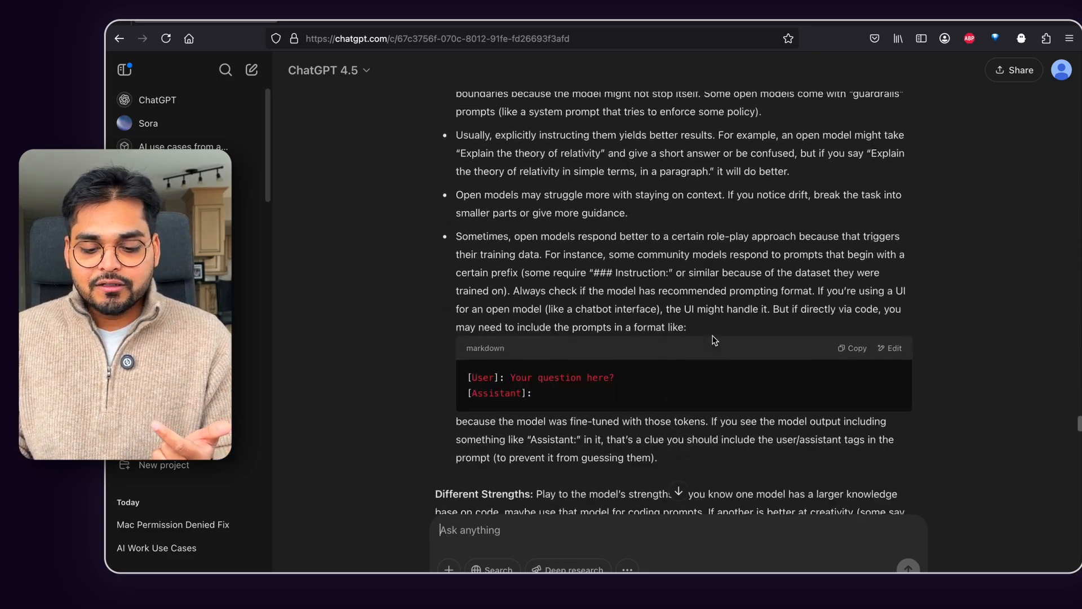
pyautogui.scroll(-3)
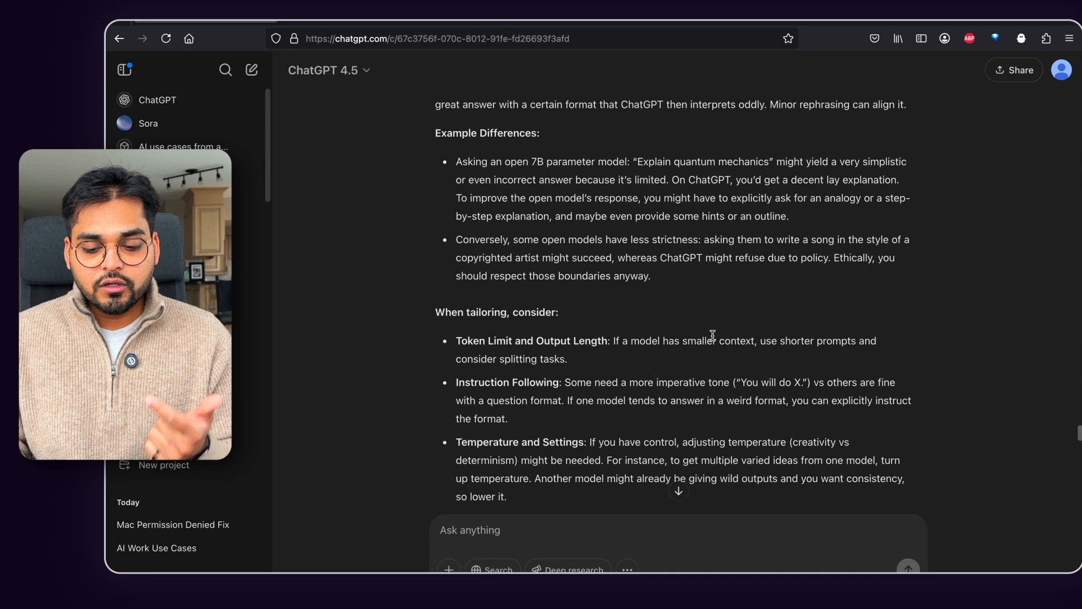
pyautogui.scroll(-3)
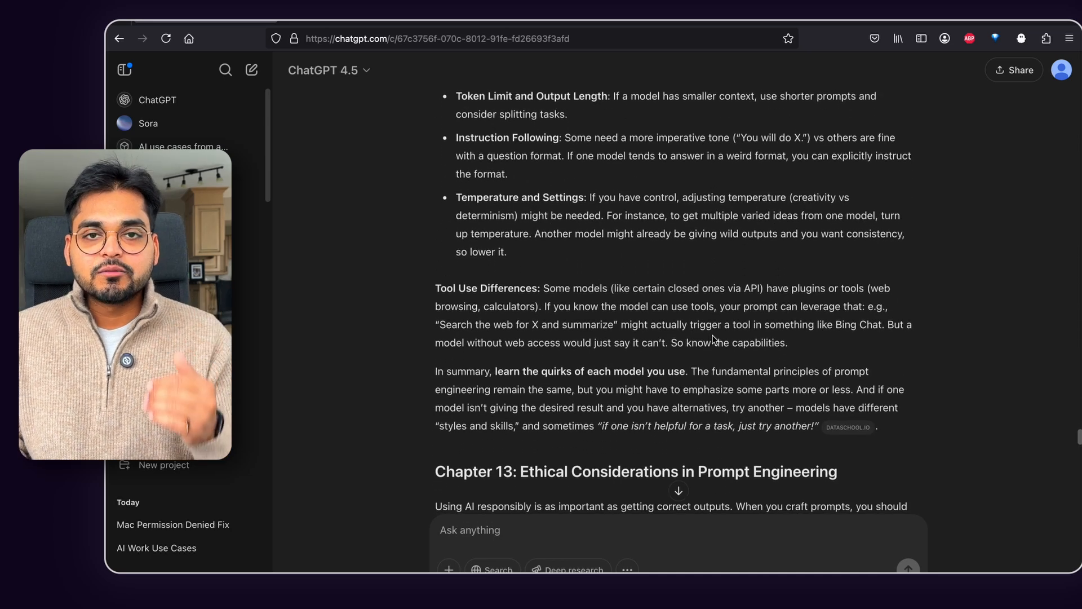
pyautogui.scroll(-3)
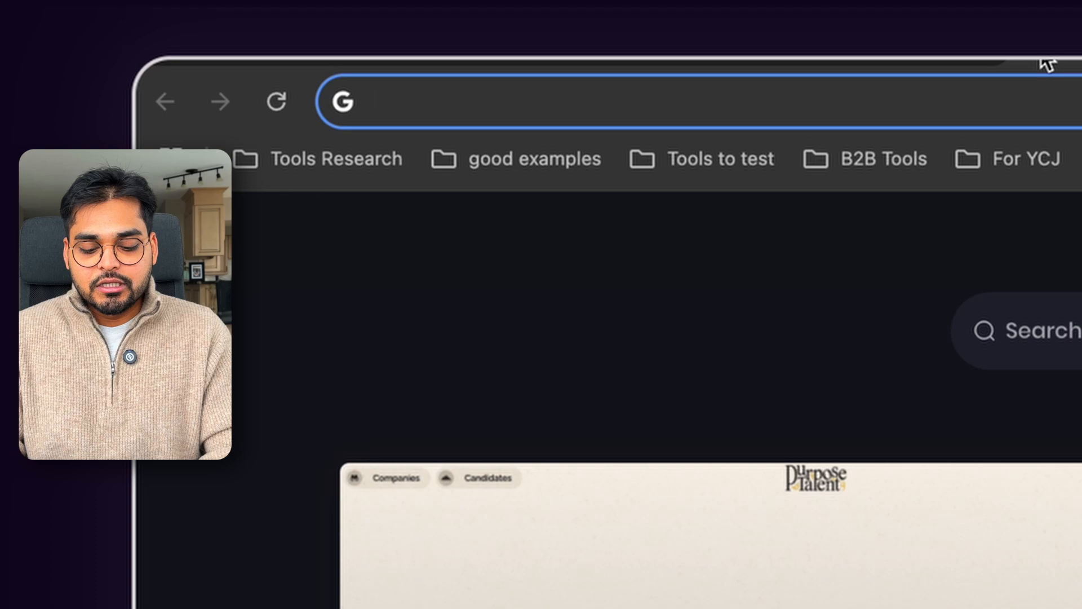
# Go to prompt-genie.com and load the saved 'turning research into a bite sized 2 week email course' prompt.
pyautogui.write('https://www.prompt-genie.com')
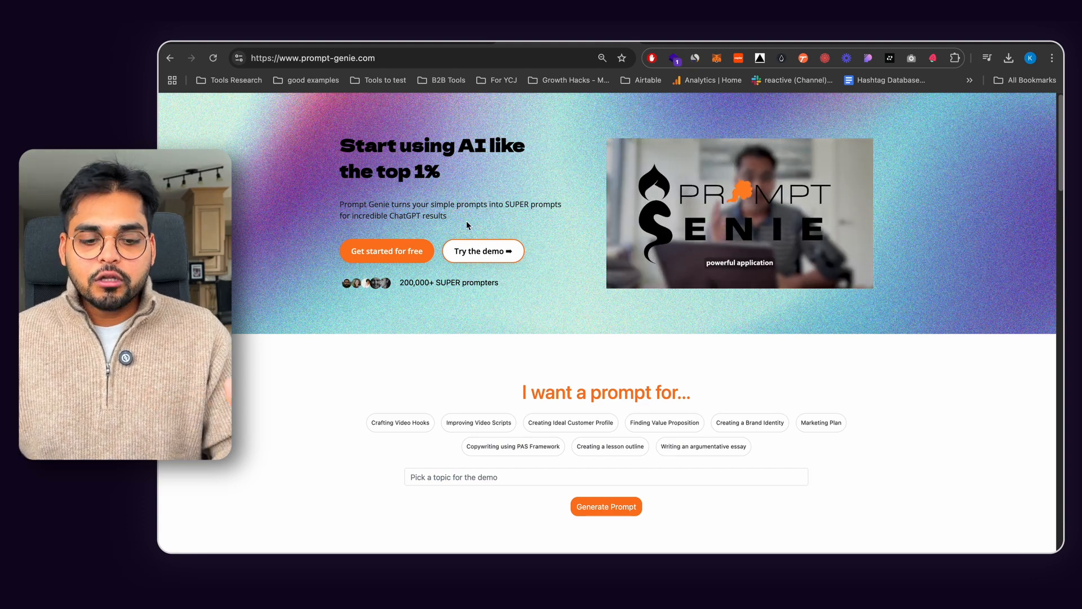
pyautogui.click(739, 213)
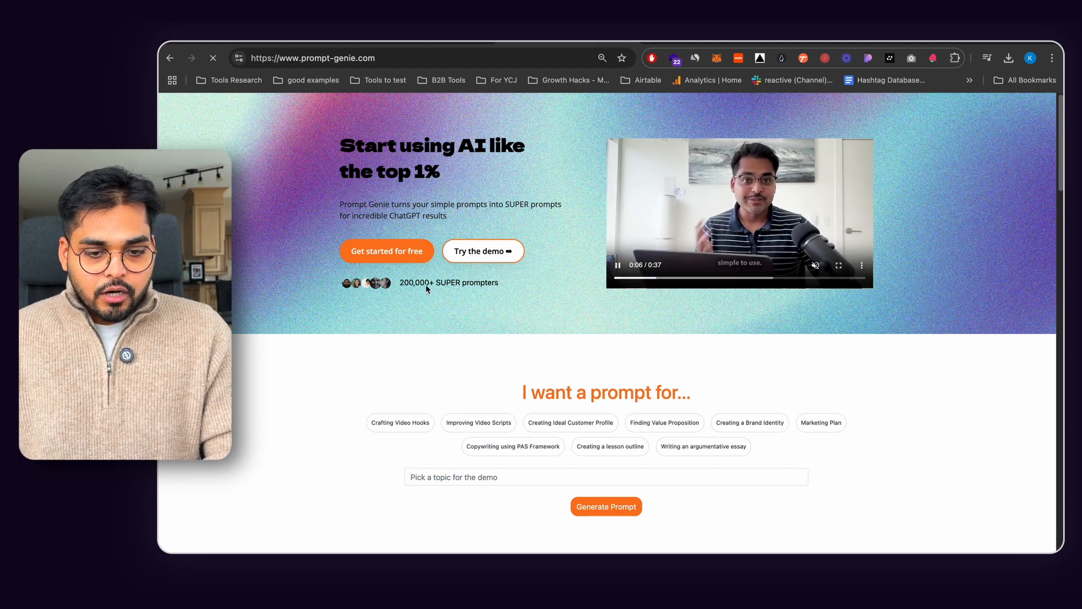
pyautogui.click(606, 506)
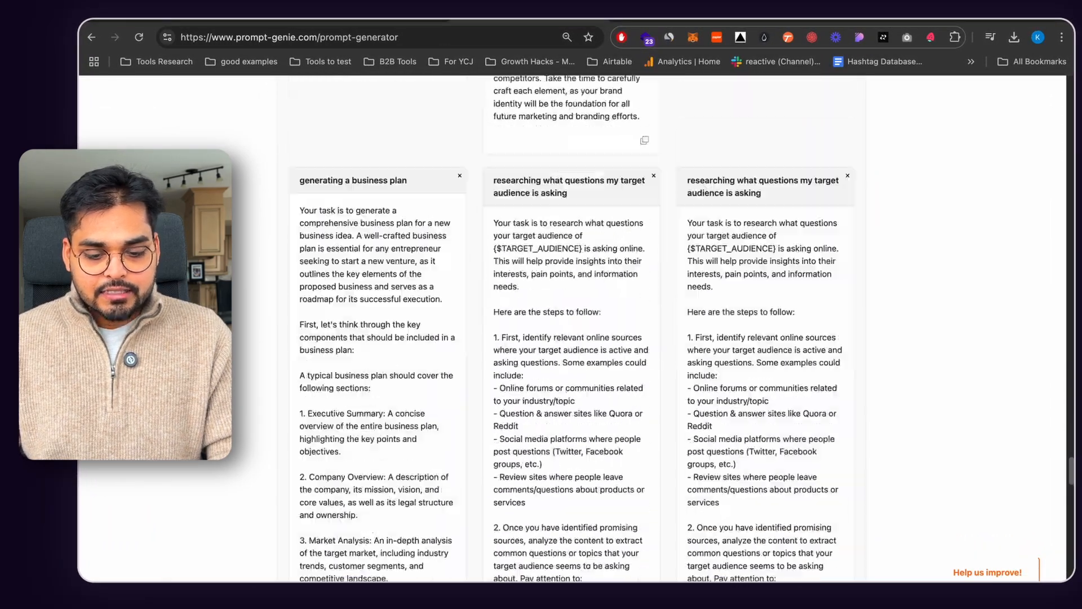
pyautogui.scroll(-3)
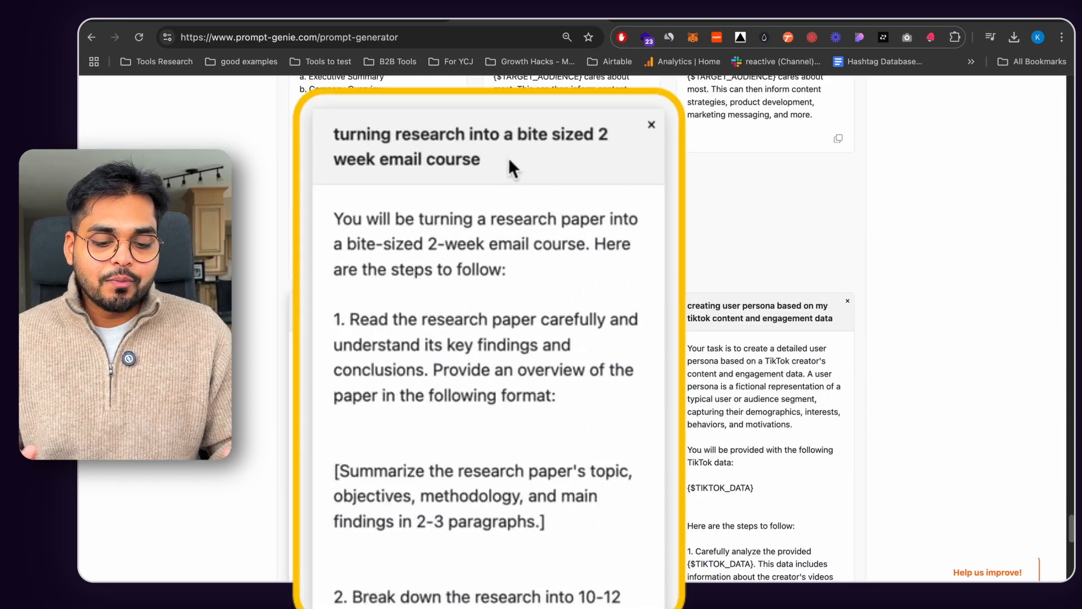
pyautogui.click(650, 125)
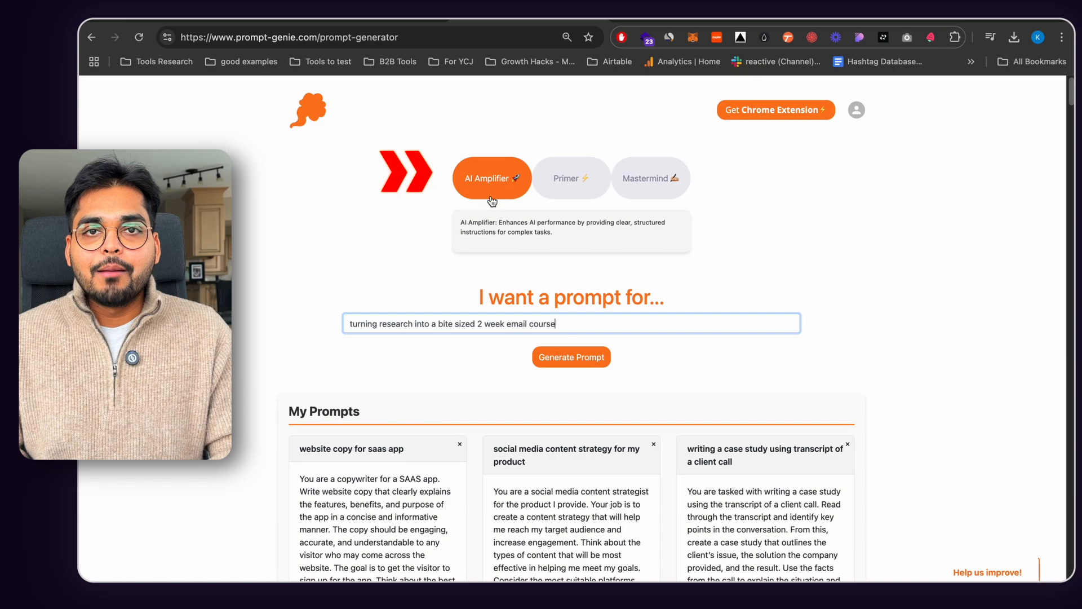
pyautogui.scroll(-3)
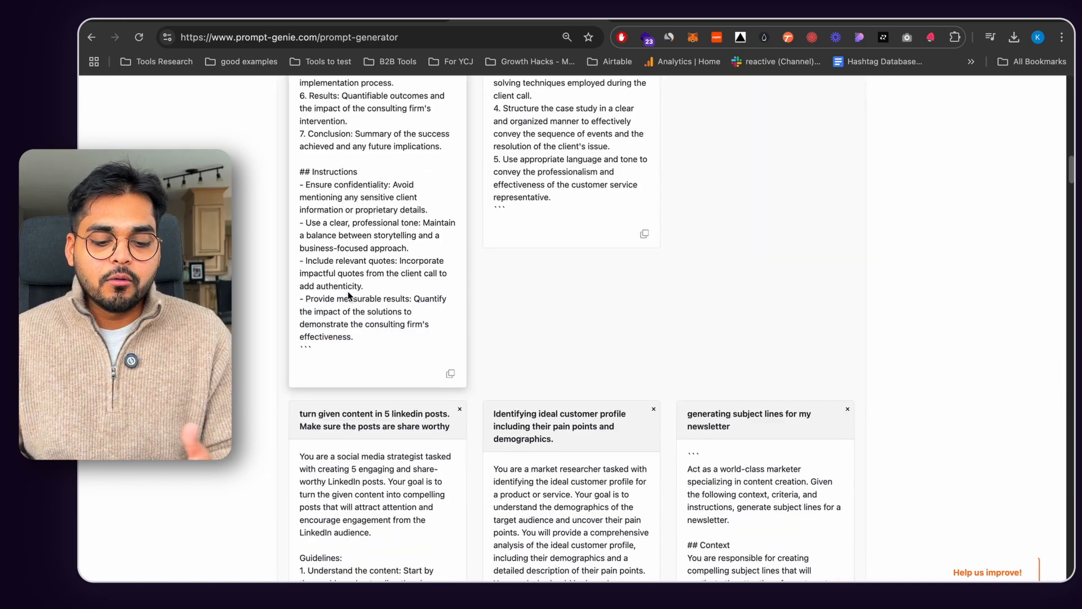
pyautogui.scroll(-3)
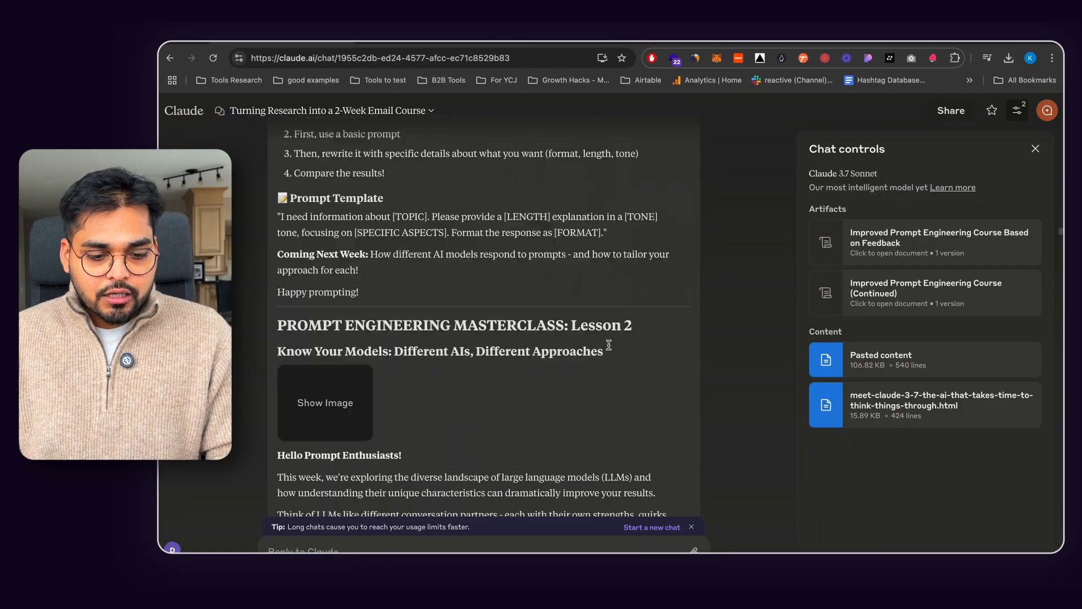
pyautogui.scroll(3)
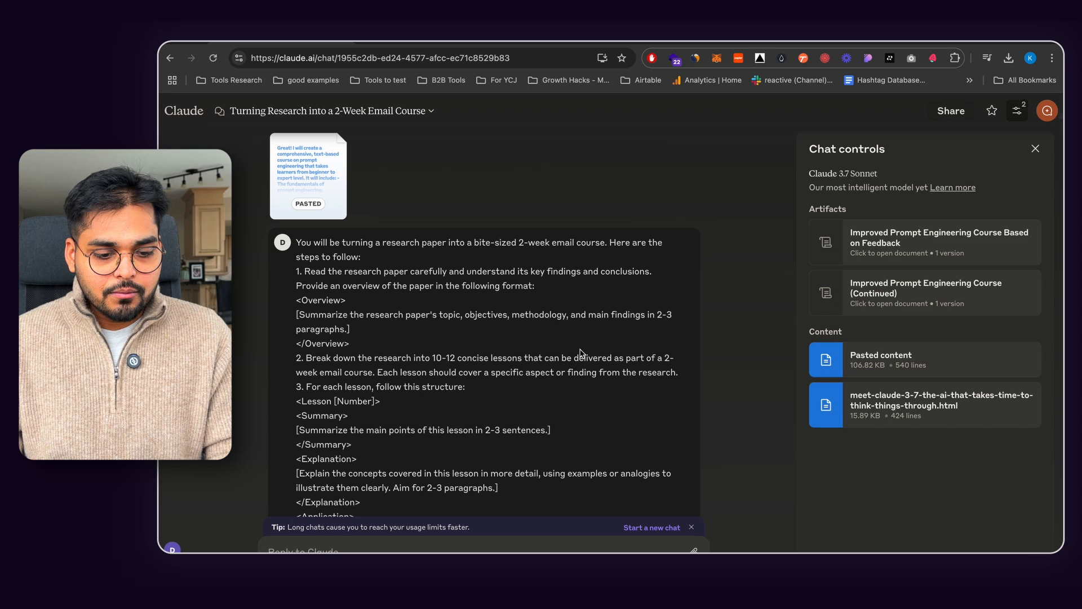
pyautogui.moveTo(308, 174)
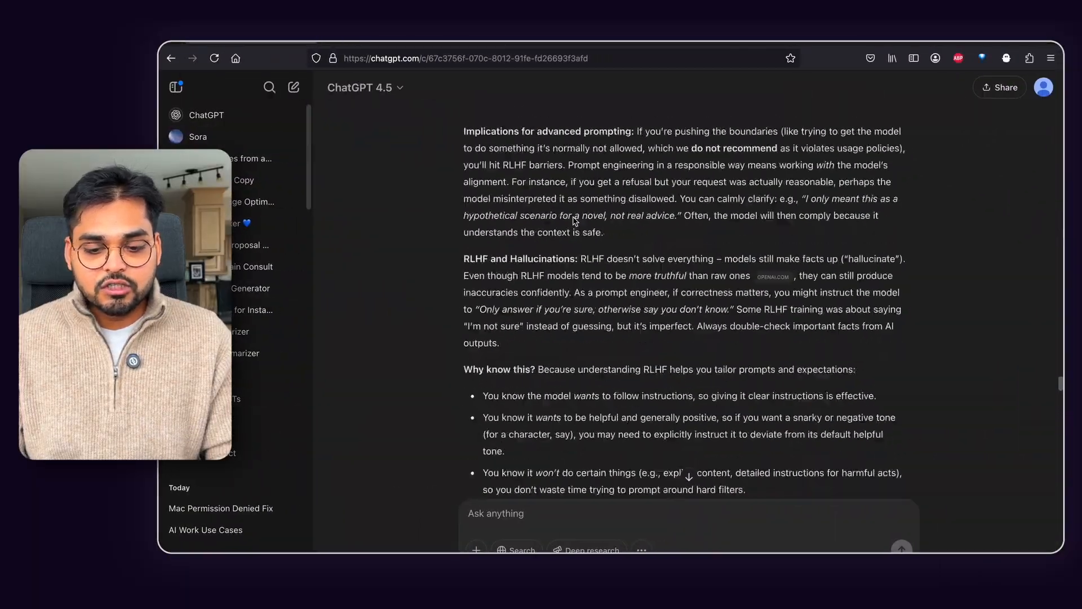
pyautogui.scroll(-3)
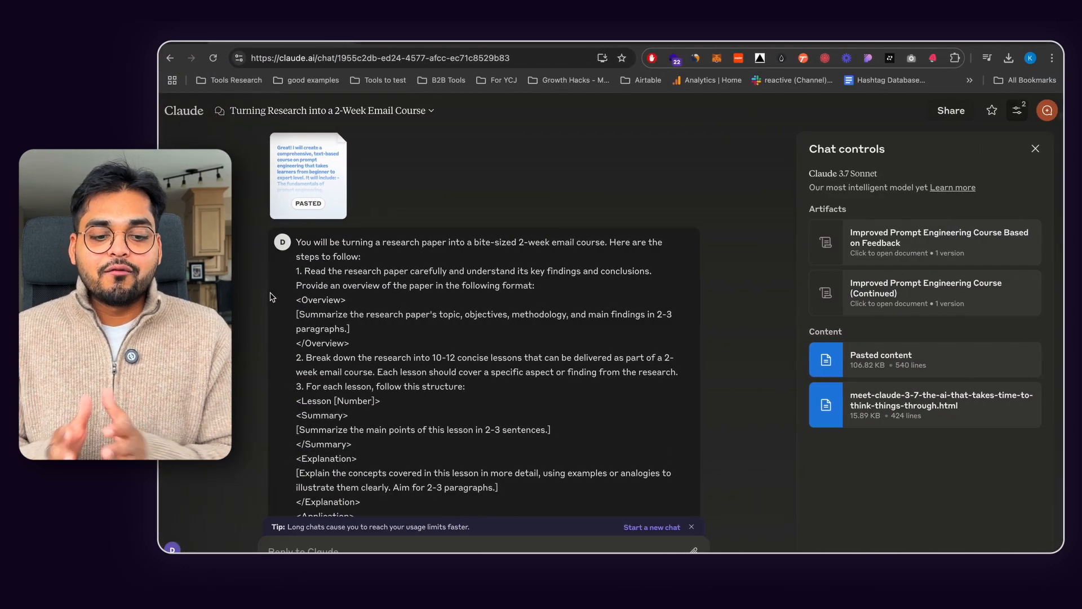
pyautogui.scroll(-3)
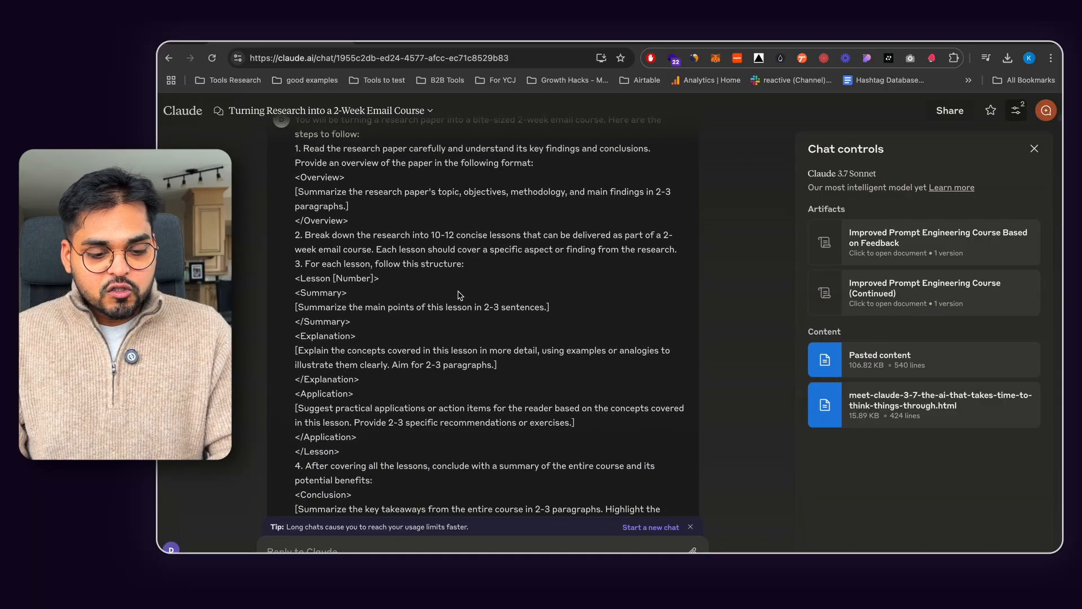
pyautogui.scroll(-3)
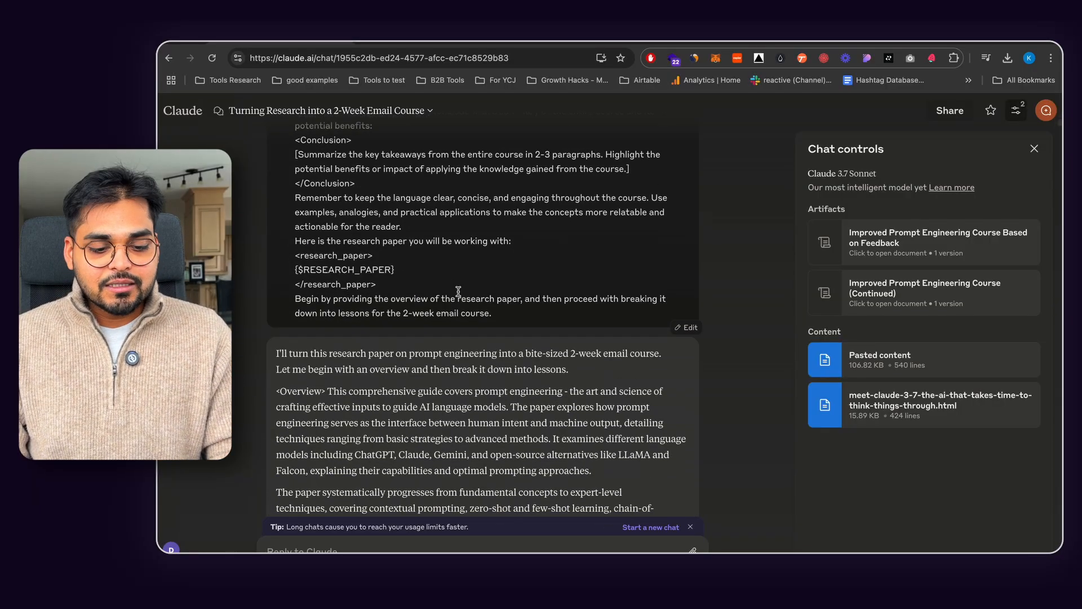
pyautogui.scroll(-3)
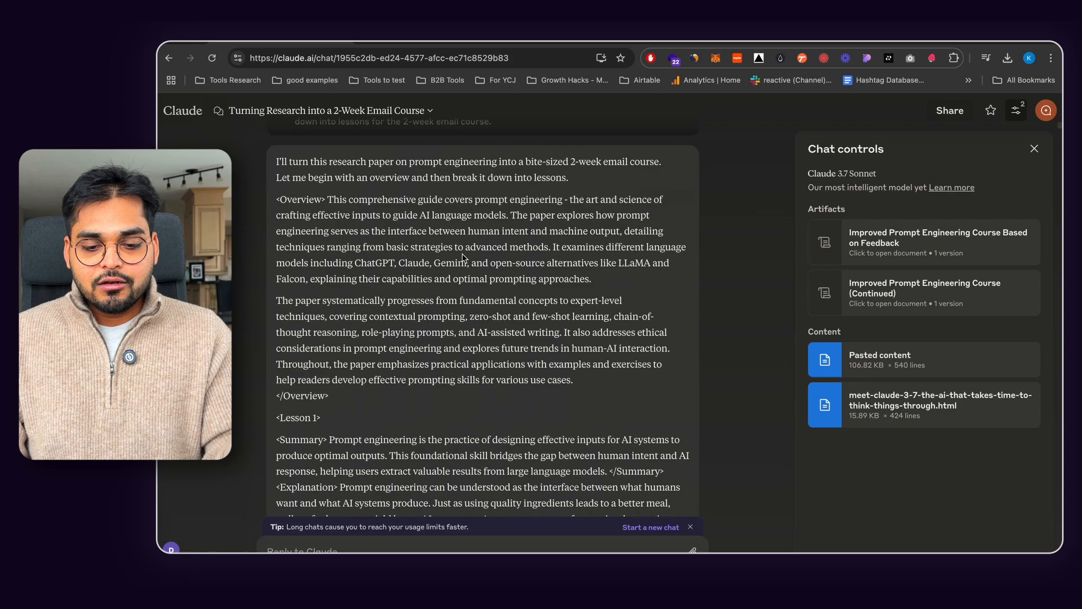
pyautogui.scroll(-3)
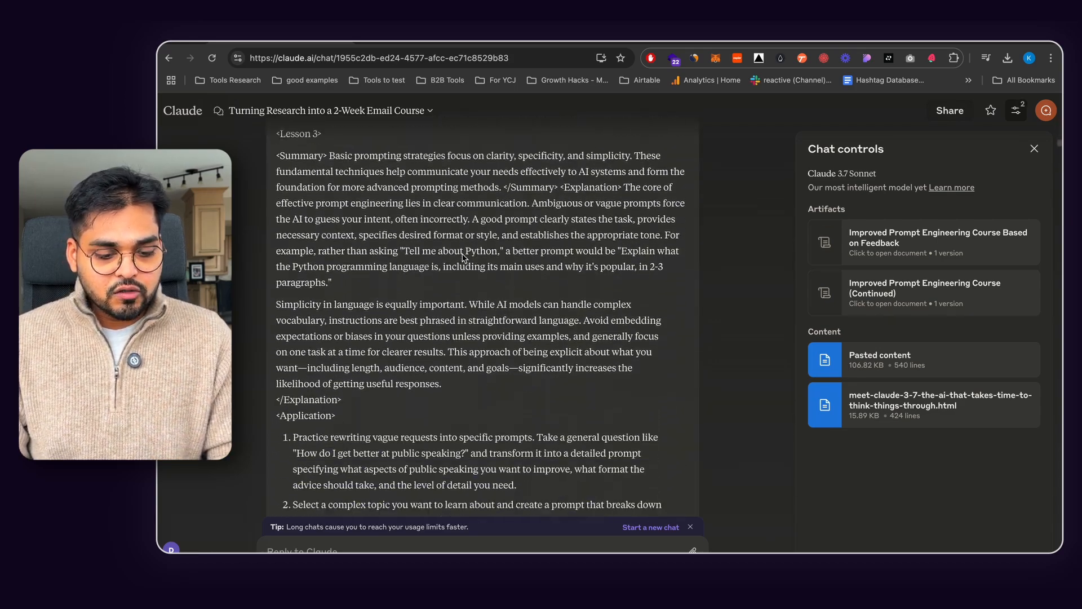
pyautogui.scroll(-3)
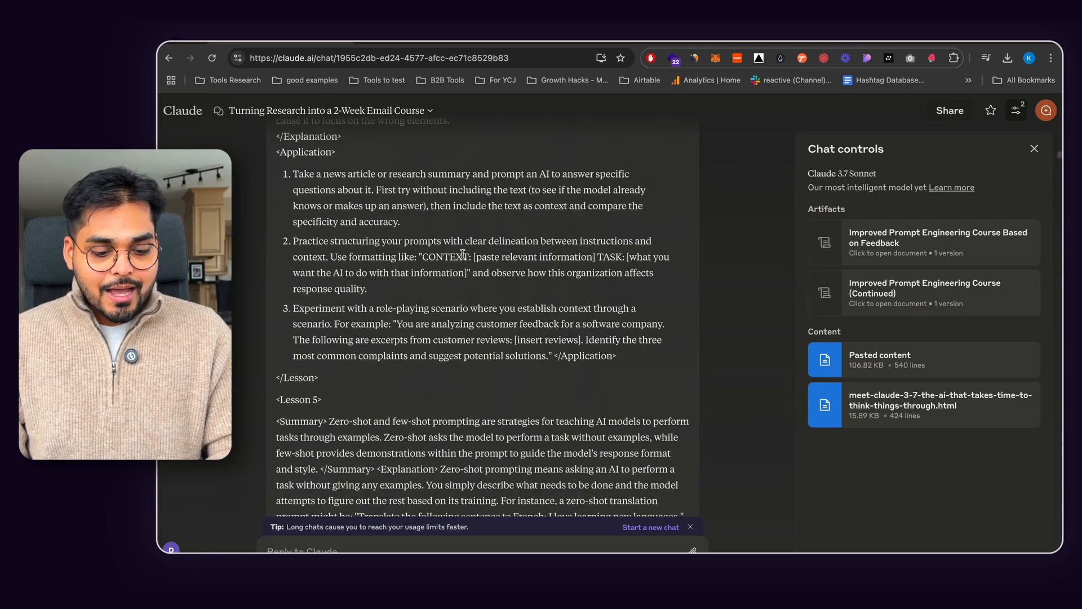
pyautogui.scroll(-3)
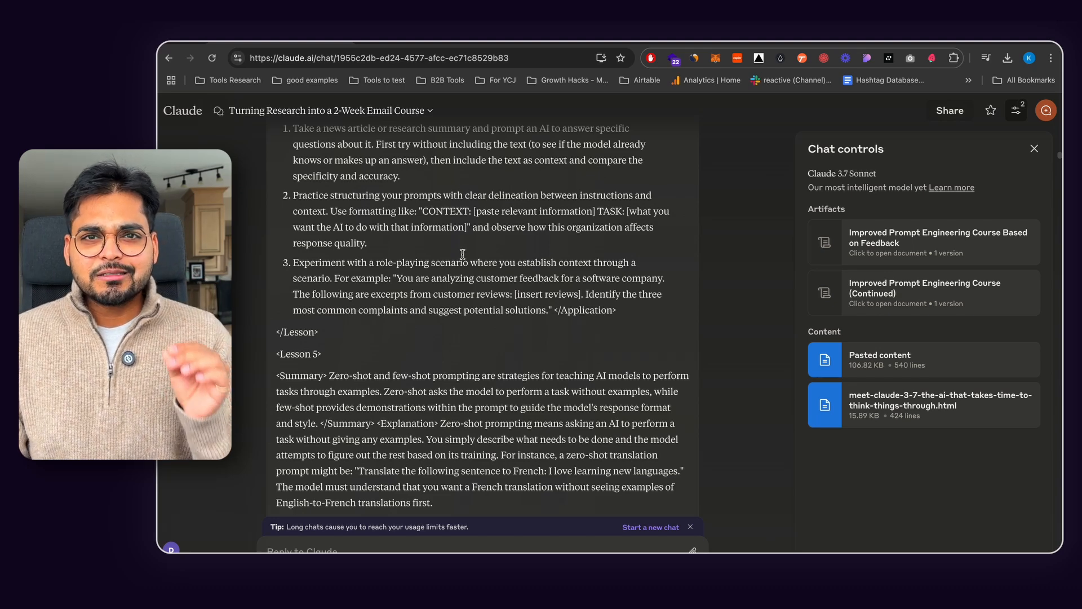
pyautogui.scroll(-3)
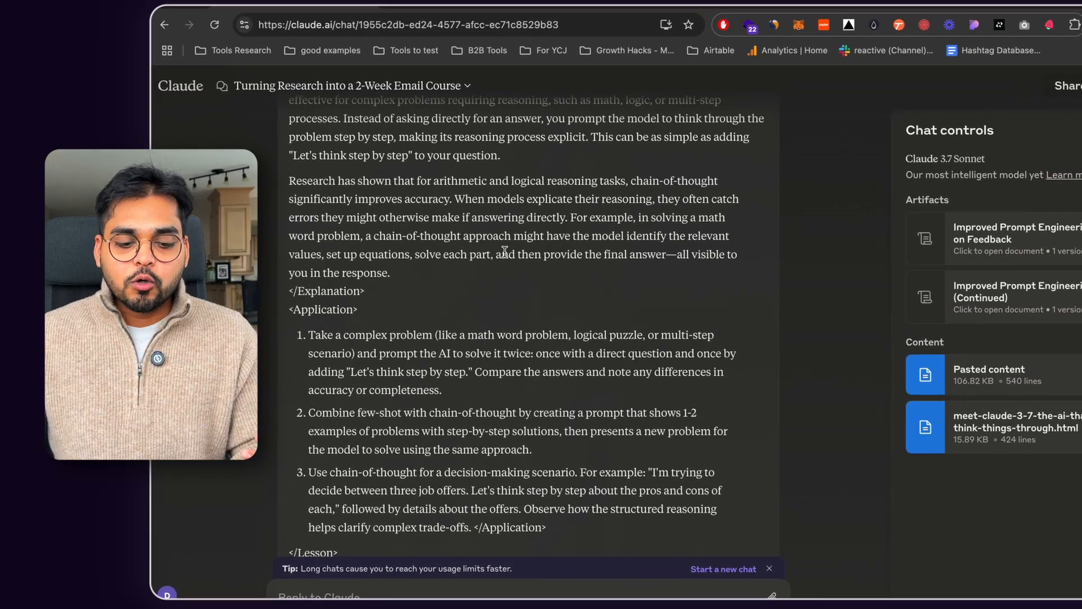
pyautogui.scroll(-3)
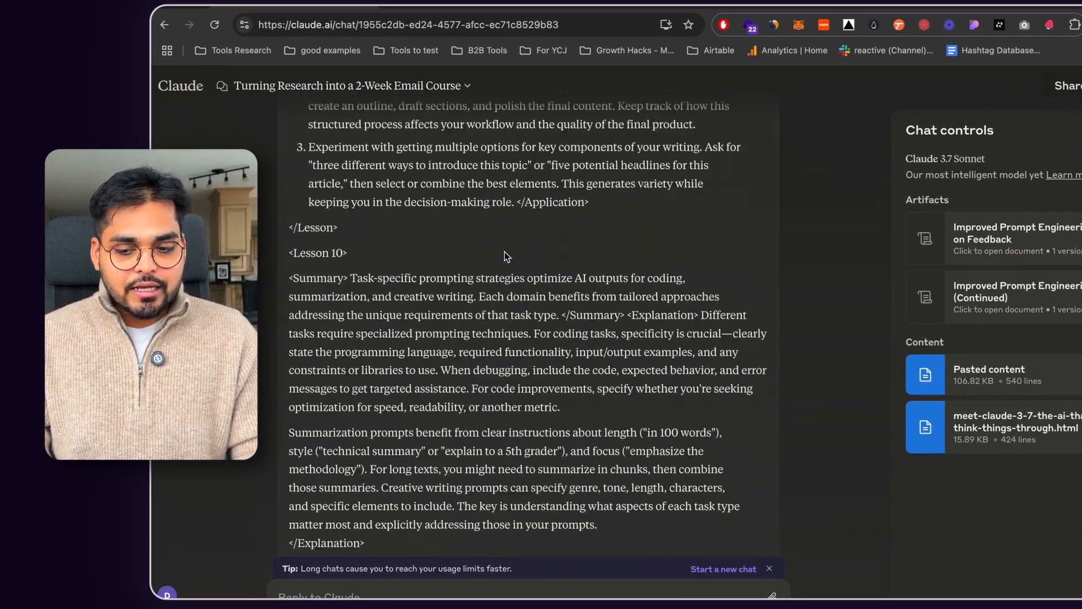
pyautogui.scroll(-3)
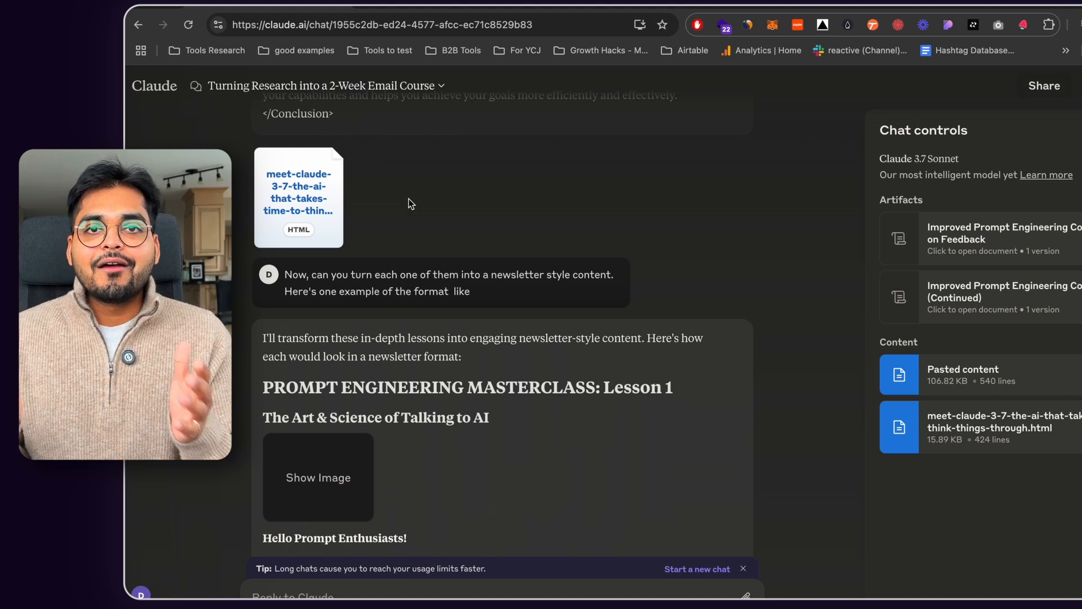
pyautogui.scroll(-3)
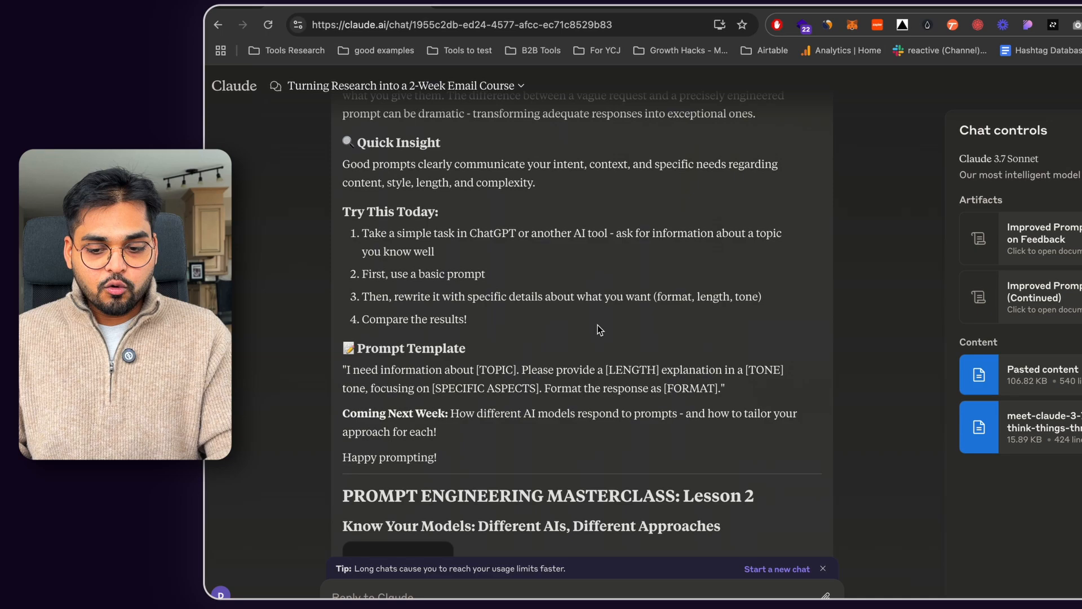
pyautogui.scroll(-3)
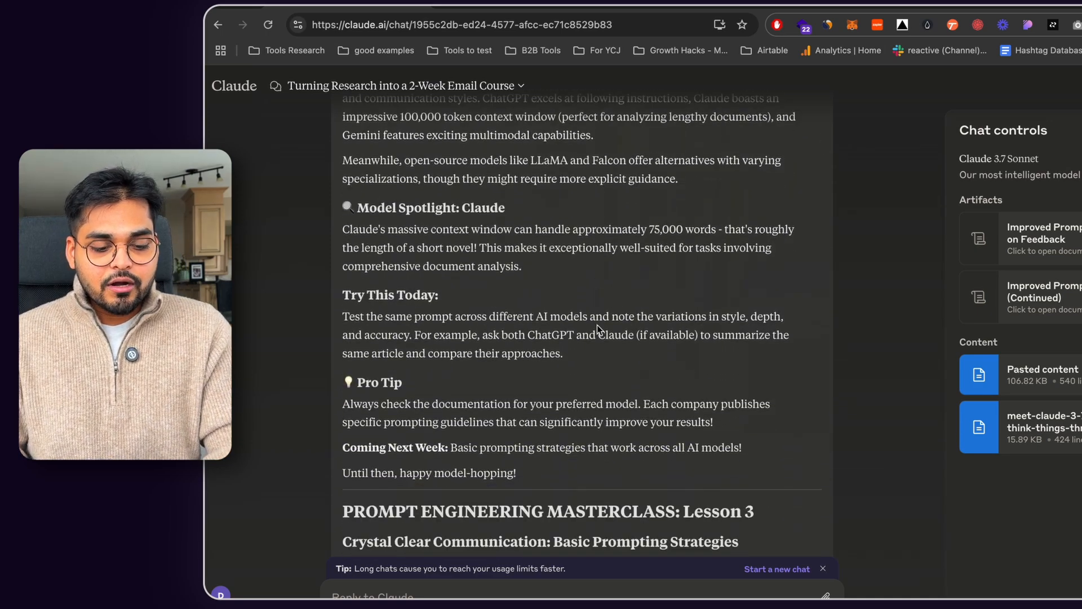
pyautogui.scroll(3)
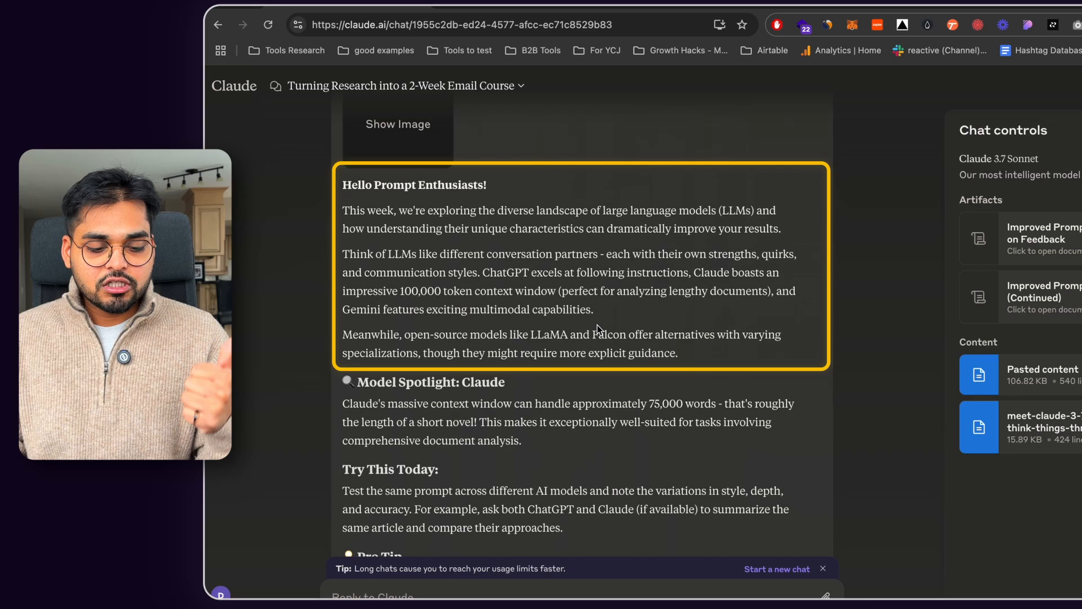
pyautogui.scroll(-3)
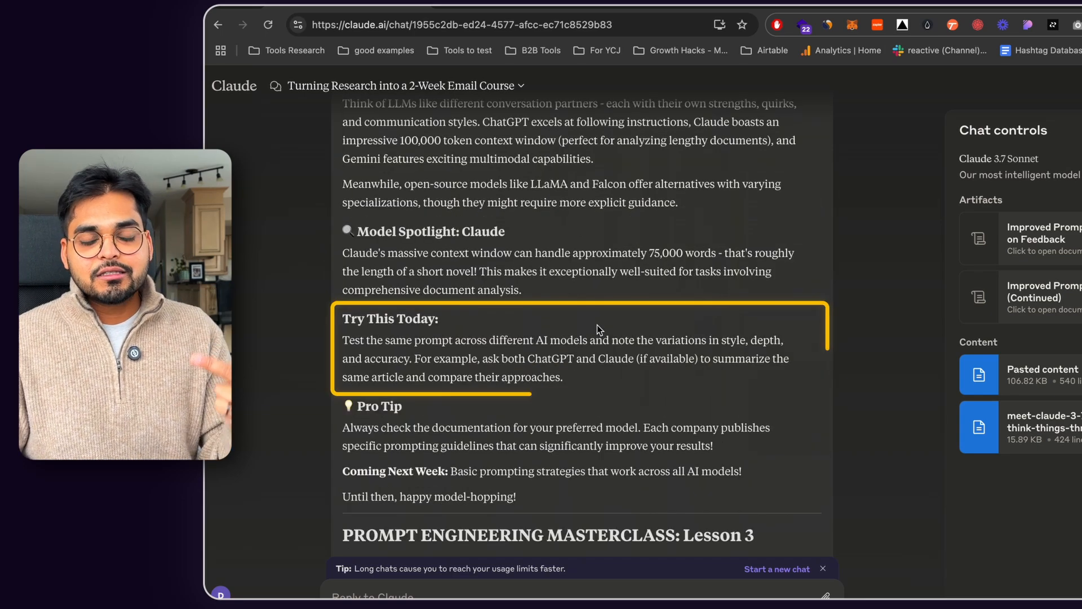
pyautogui.scroll(-3)
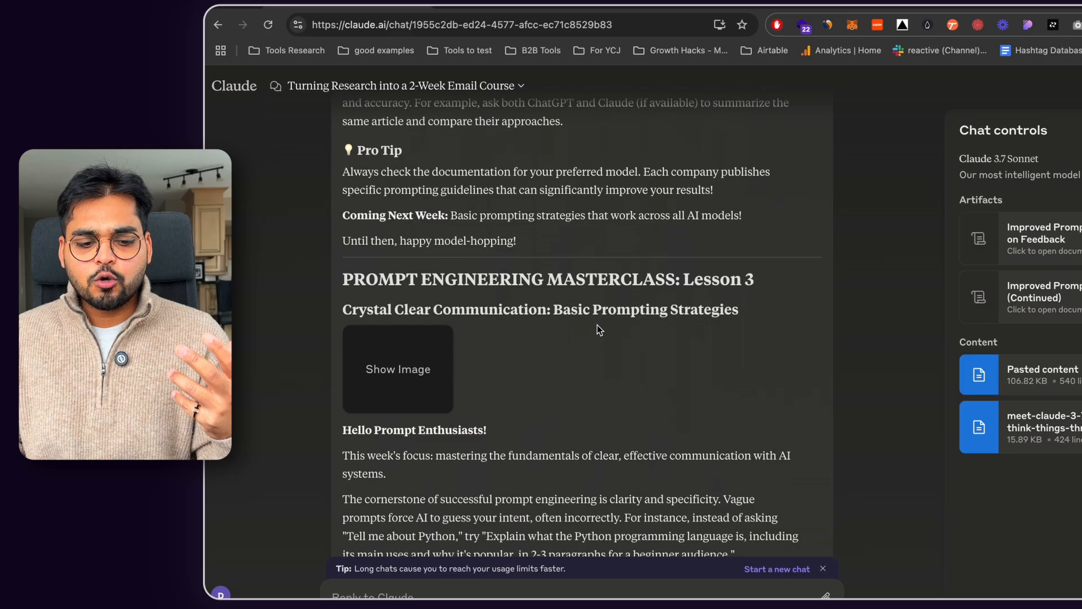
pyautogui.scroll(-3)
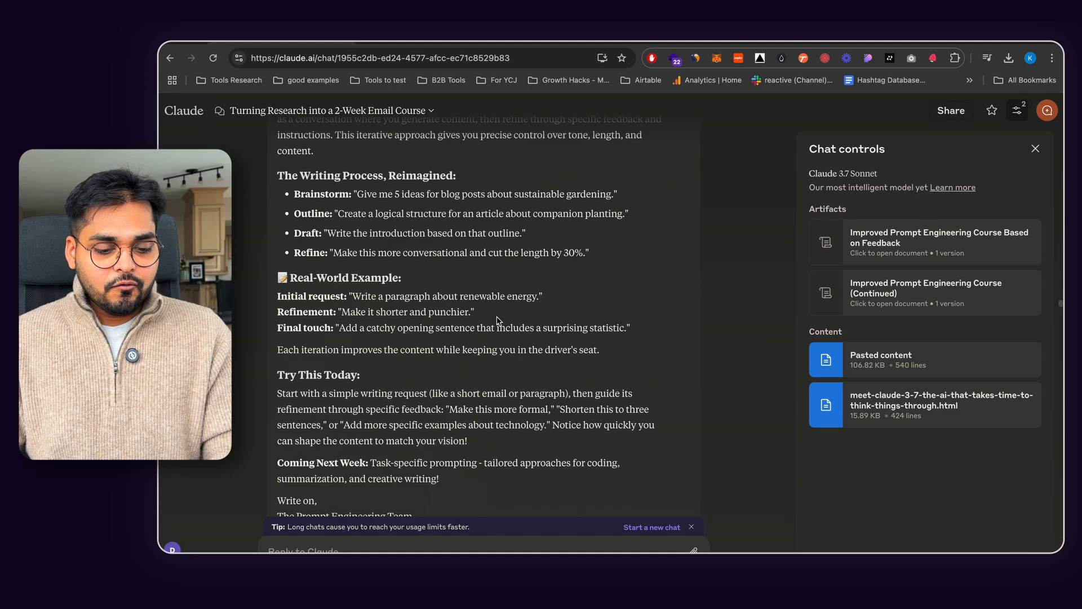
pyautogui.scroll(-3)
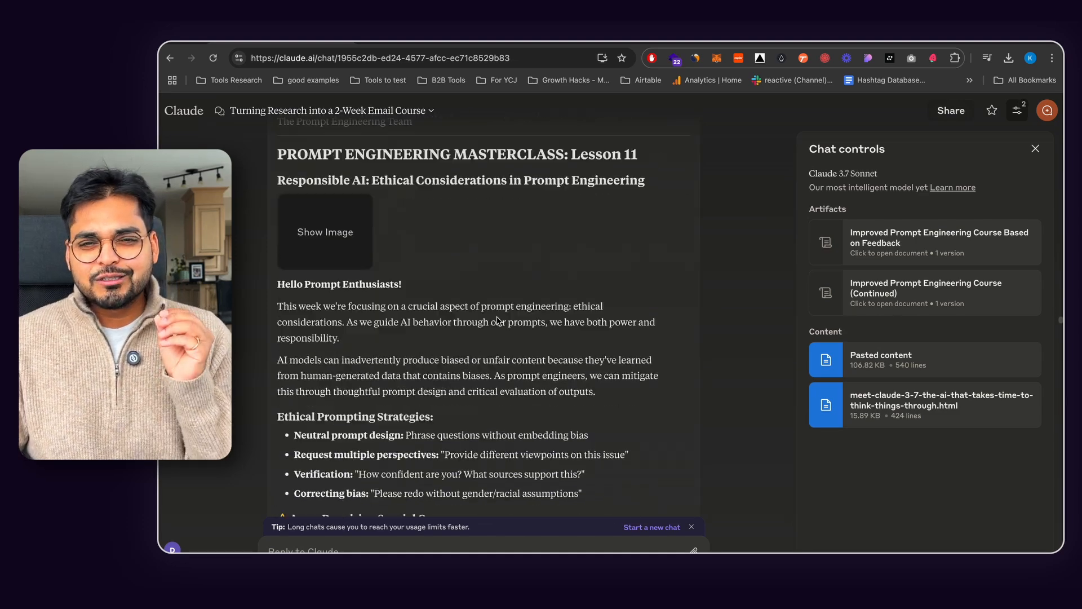
pyautogui.scroll(-3)
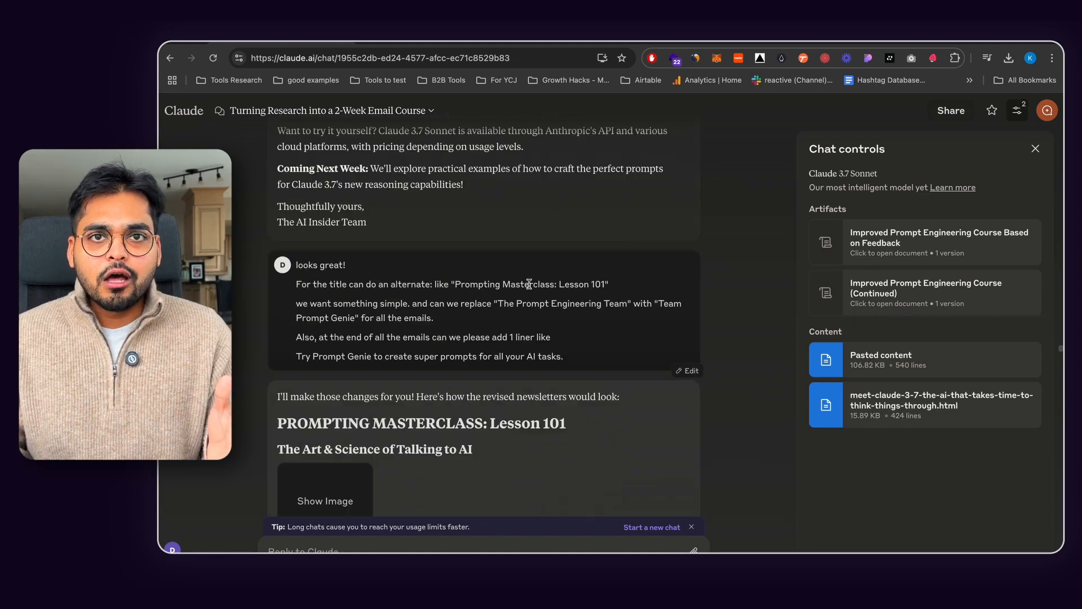
pyautogui.scroll(-3)
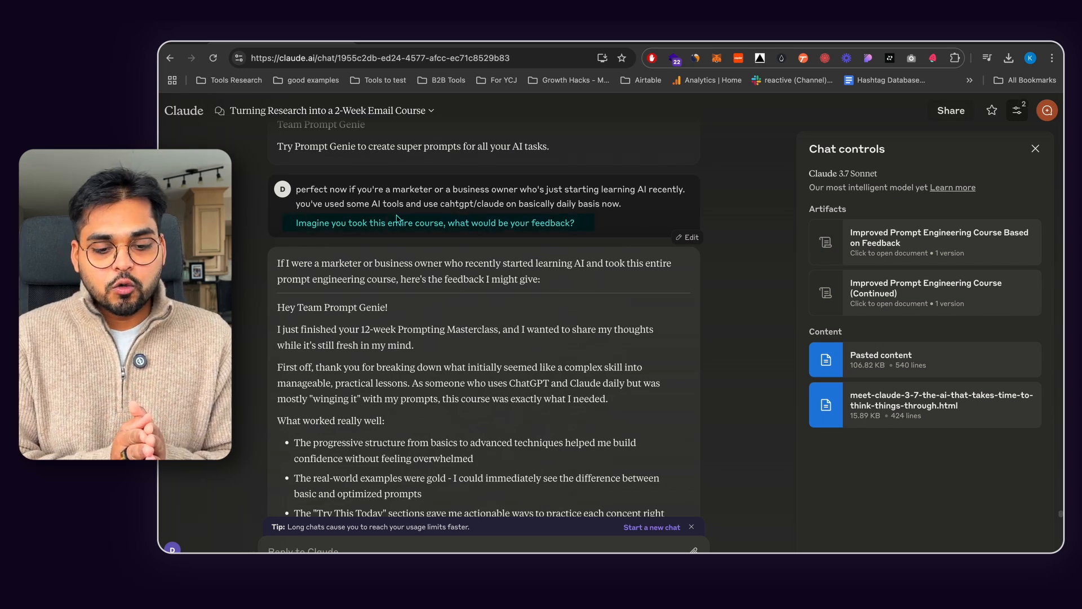
# Scroll through Claude's critical feedback and the Improved Prompt Engineering Course document starting at Lesson 101.
pyautogui.scroll(-3)
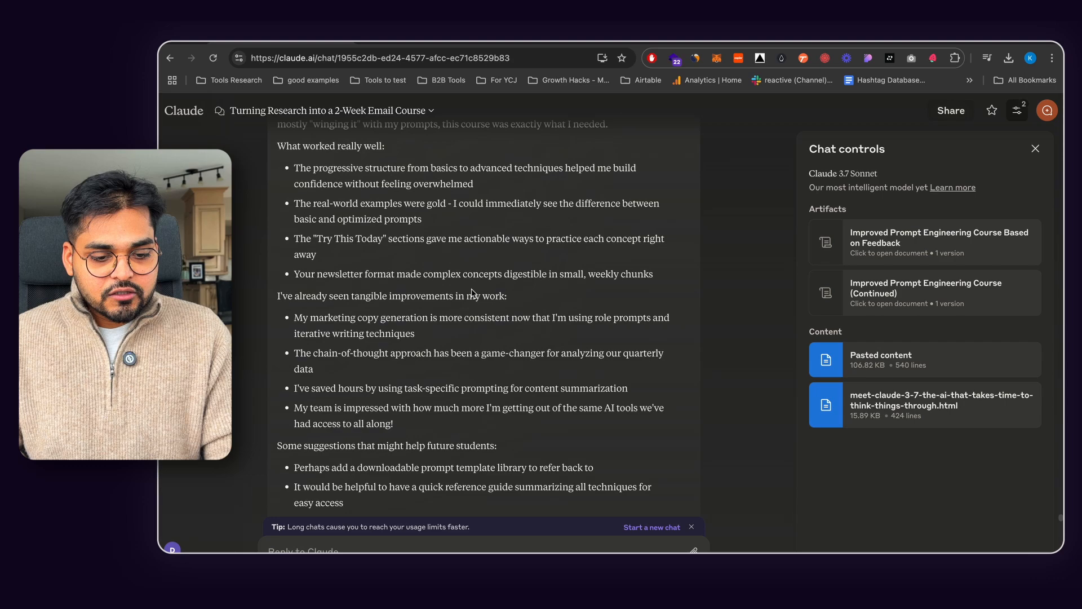
pyautogui.scroll(-3)
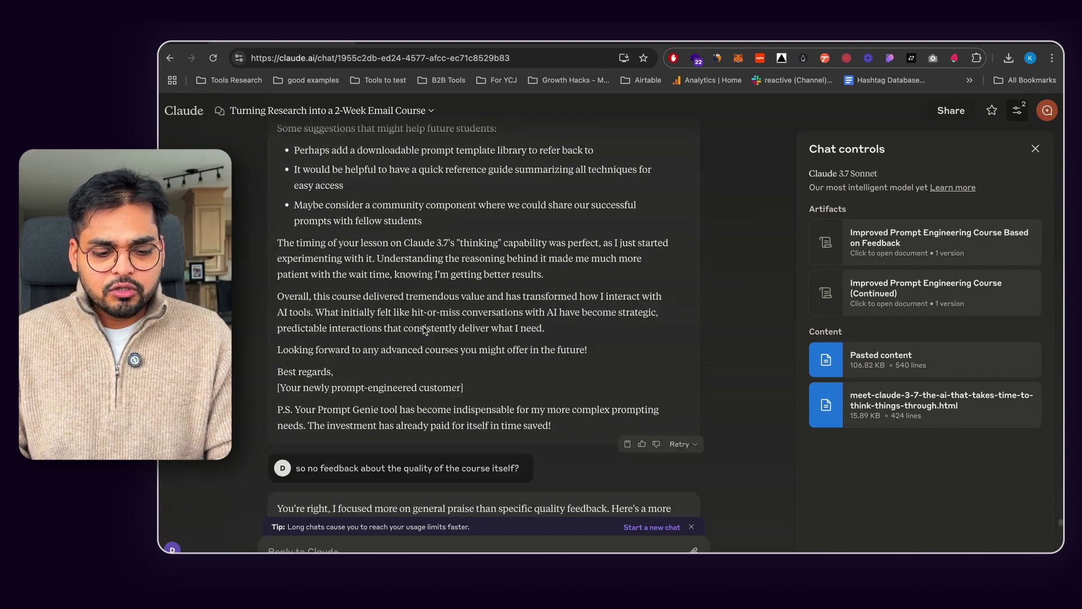
pyautogui.scroll(-3)
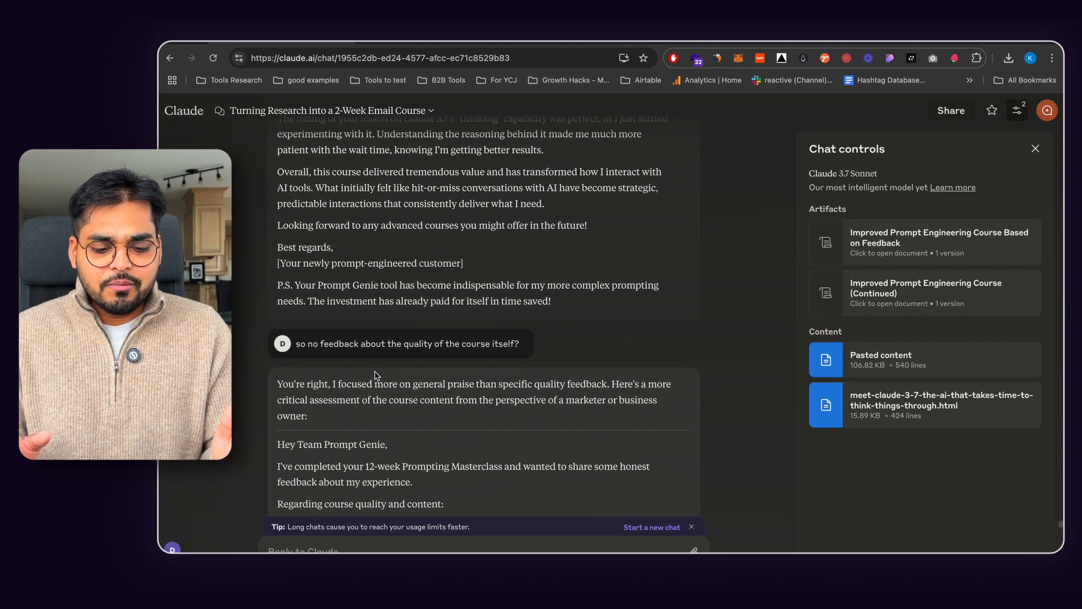
pyautogui.scroll(-3)
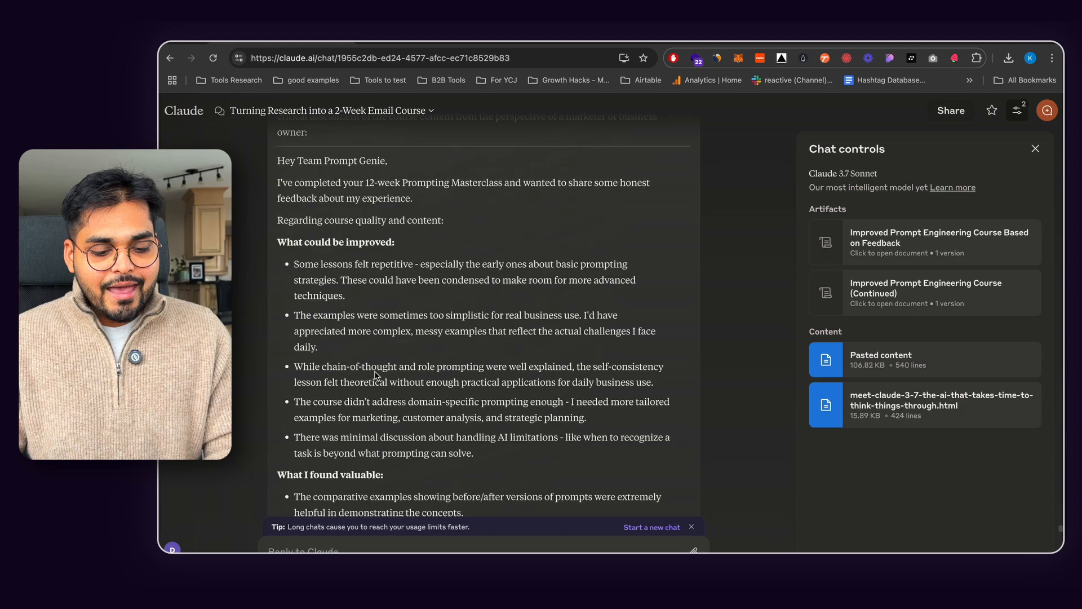
pyautogui.scroll(-3)
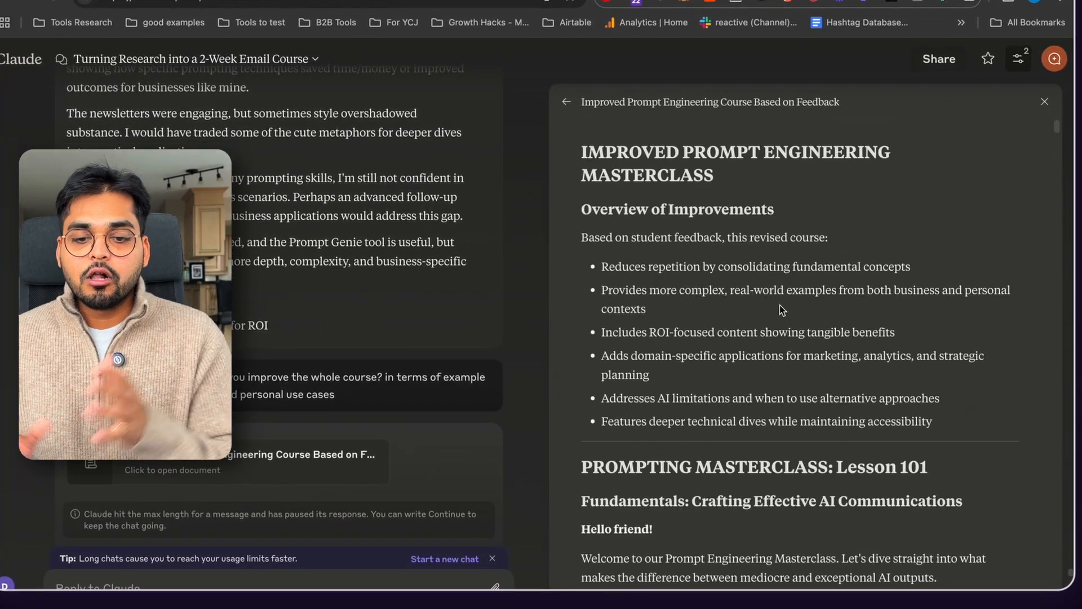
pyautogui.scroll(-3)
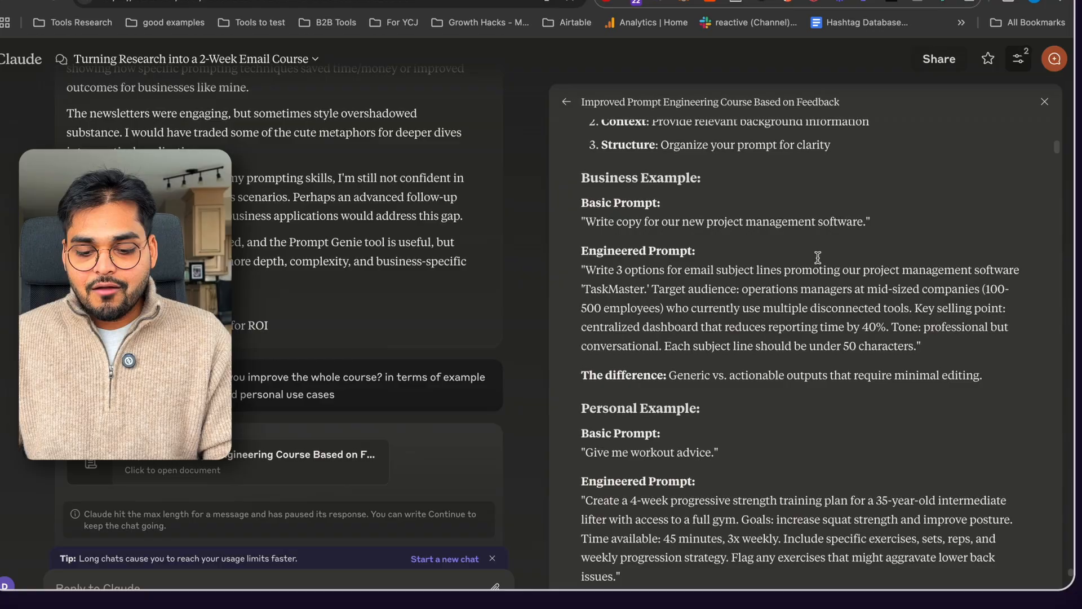
pyautogui.scroll(-3)
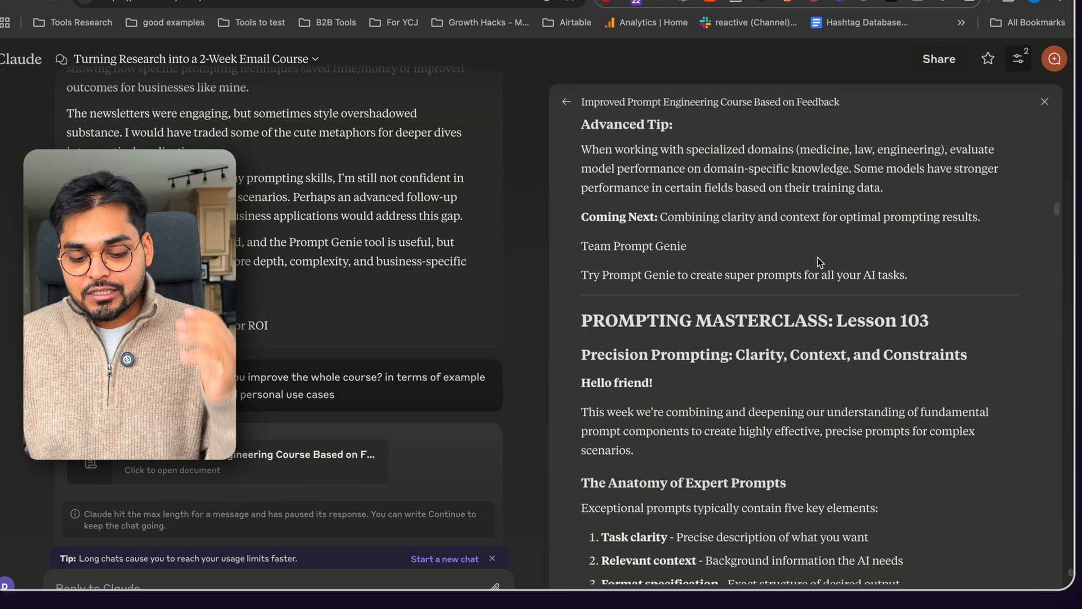
pyautogui.scroll(-3)
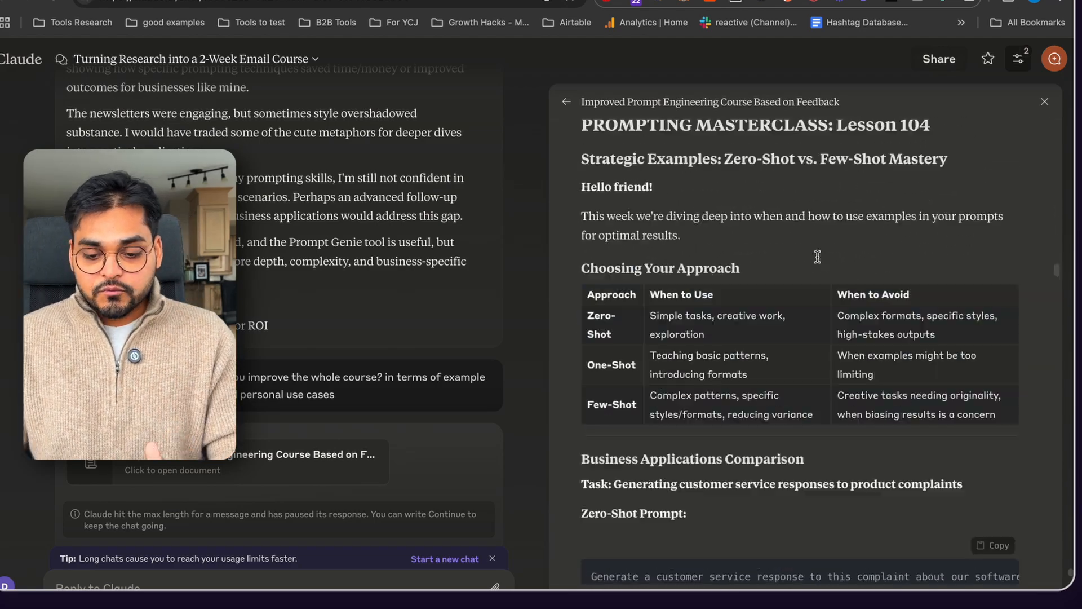
pyautogui.scroll(-3)
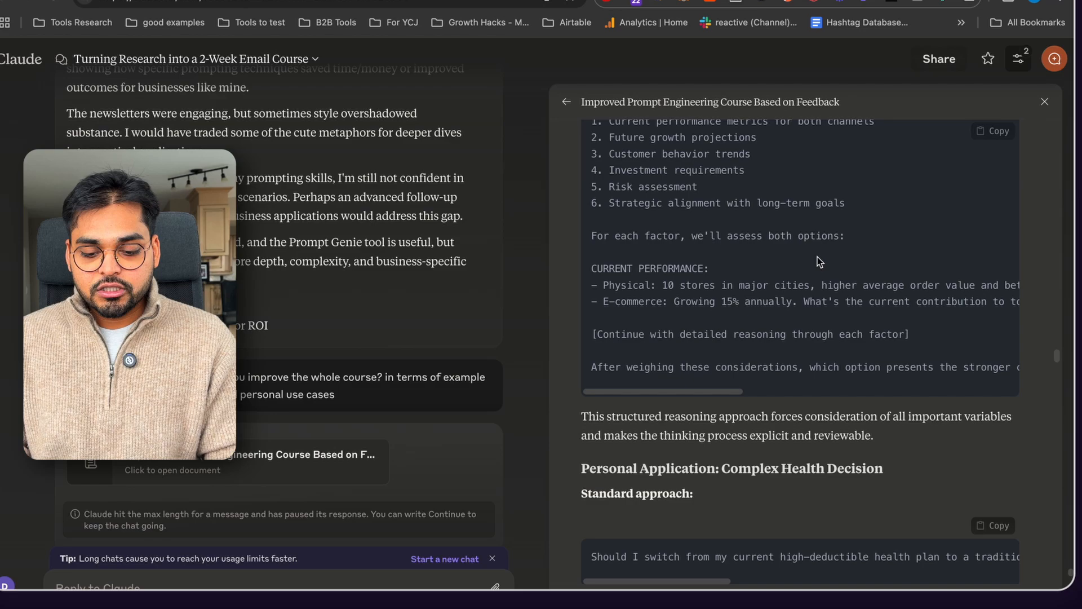
pyautogui.scroll(-3)
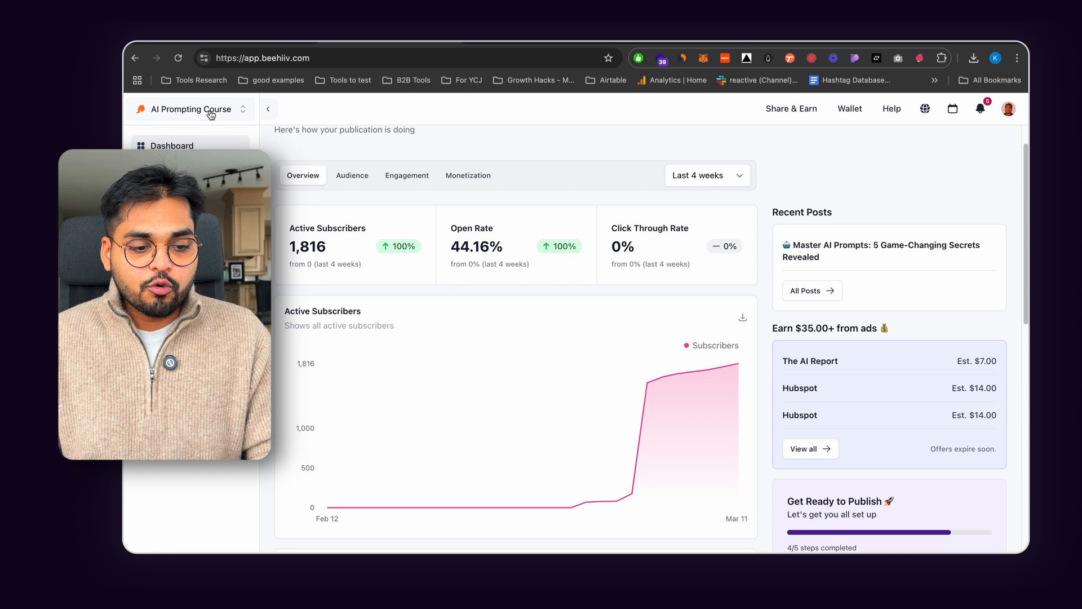
# Navigate via Audience > Automations to the Welcome Course automation with 1,743 subscribers enrolled.
pyautogui.click(188, 110)
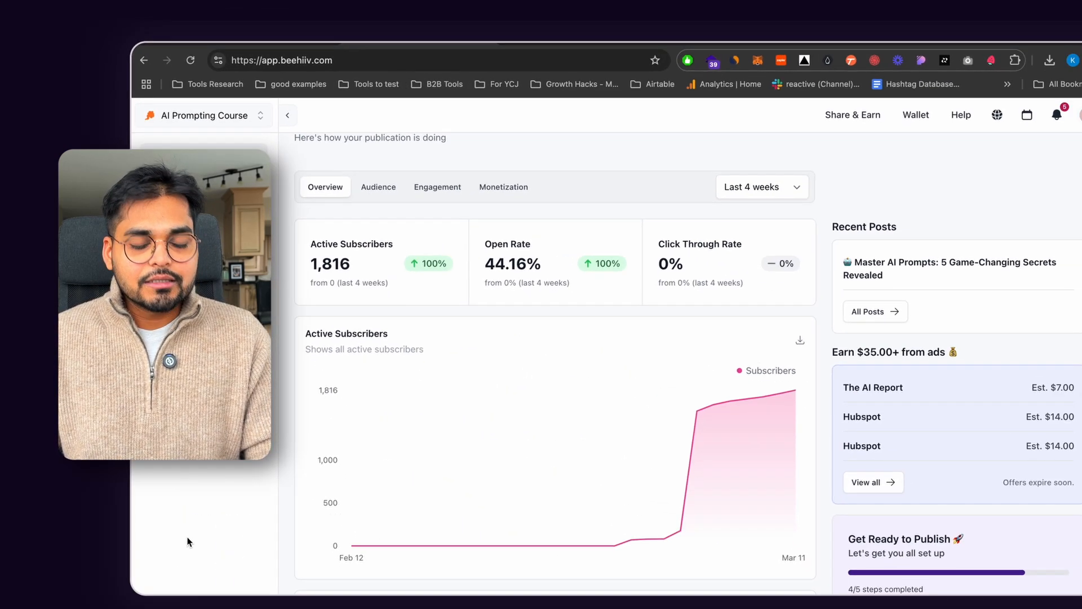
pyautogui.click(288, 115)
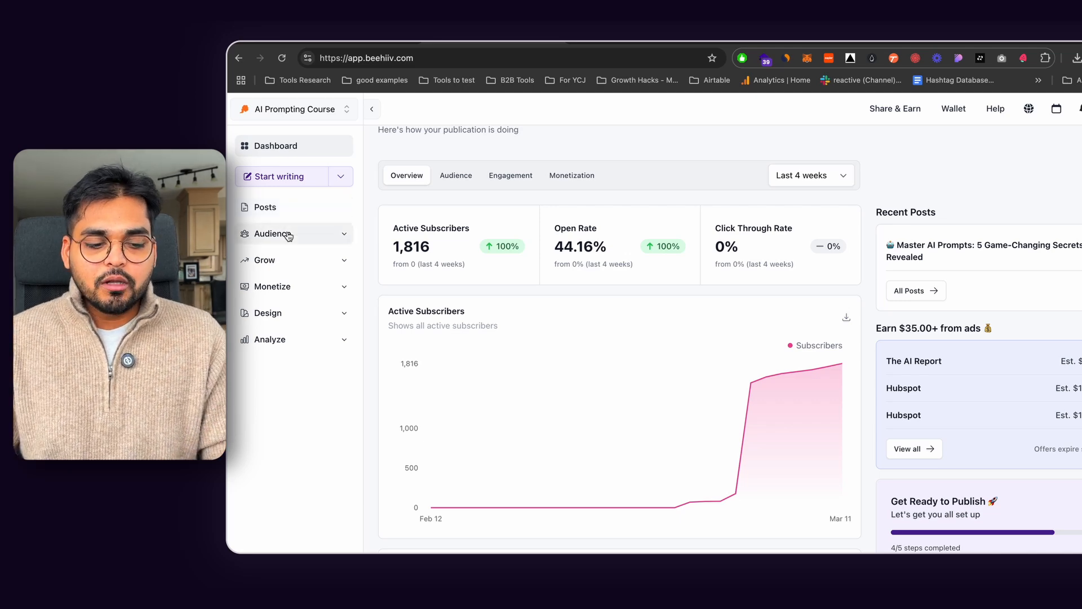
pyautogui.click(271, 235)
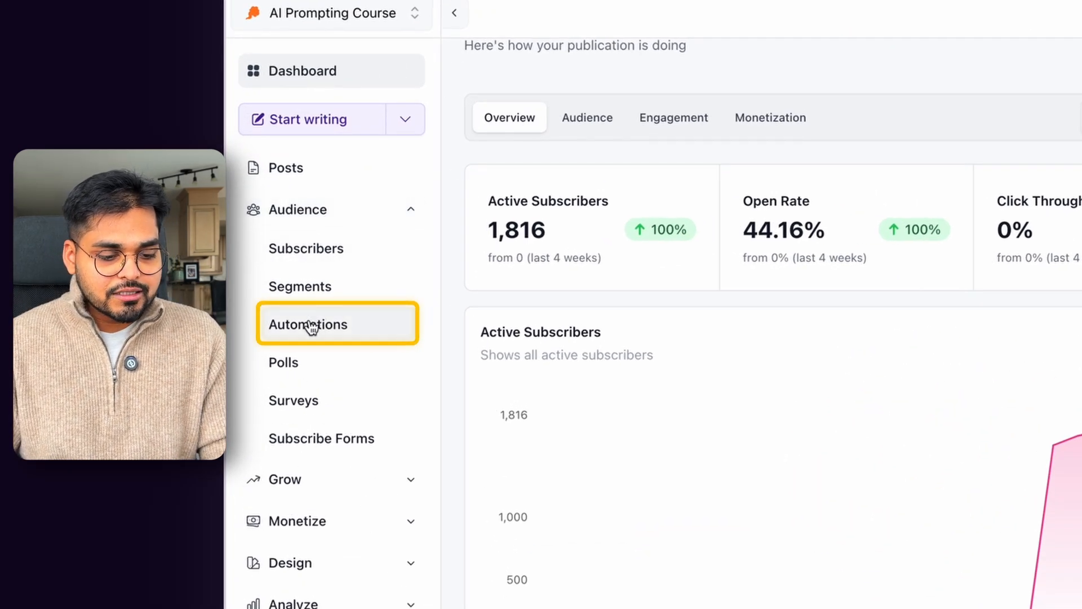
pyautogui.click(308, 325)
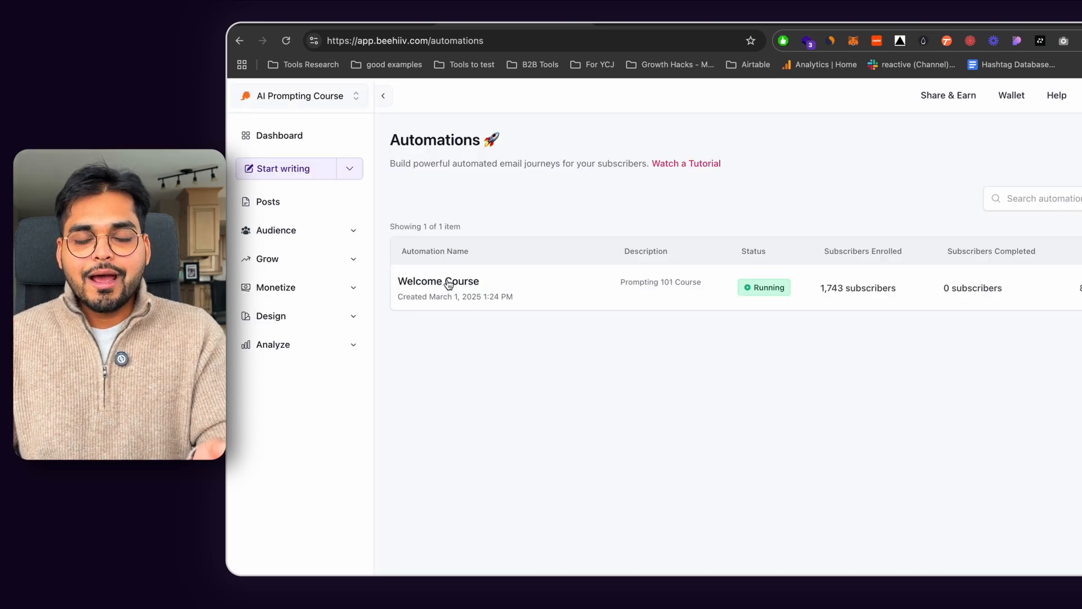
pyautogui.click(438, 281)
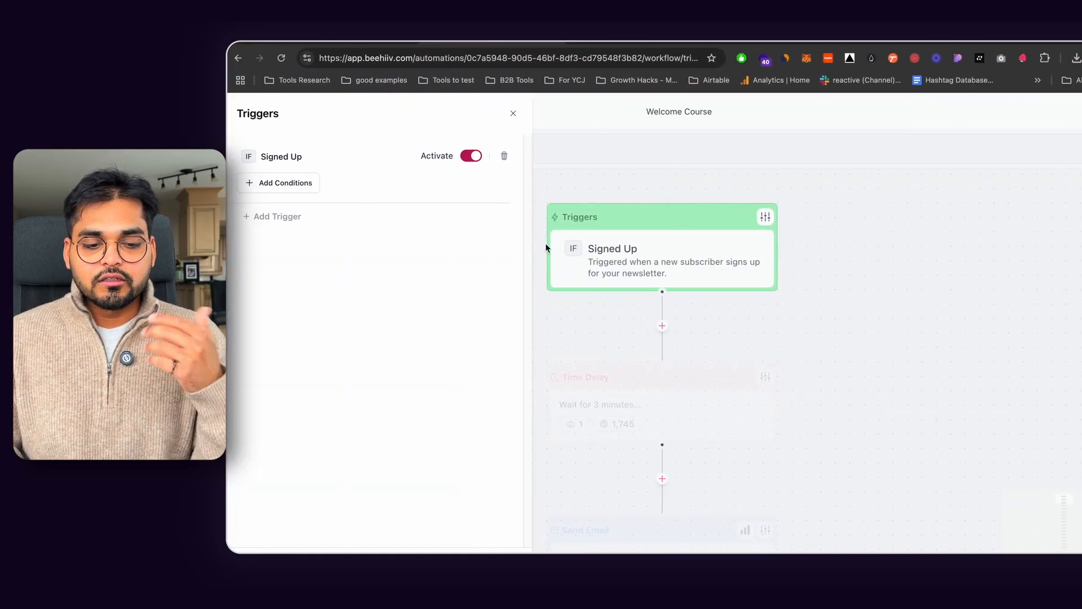
# Review the Lesson 101 Send Email step's template in the editor, then return to the workflow.
pyautogui.click(513, 113)
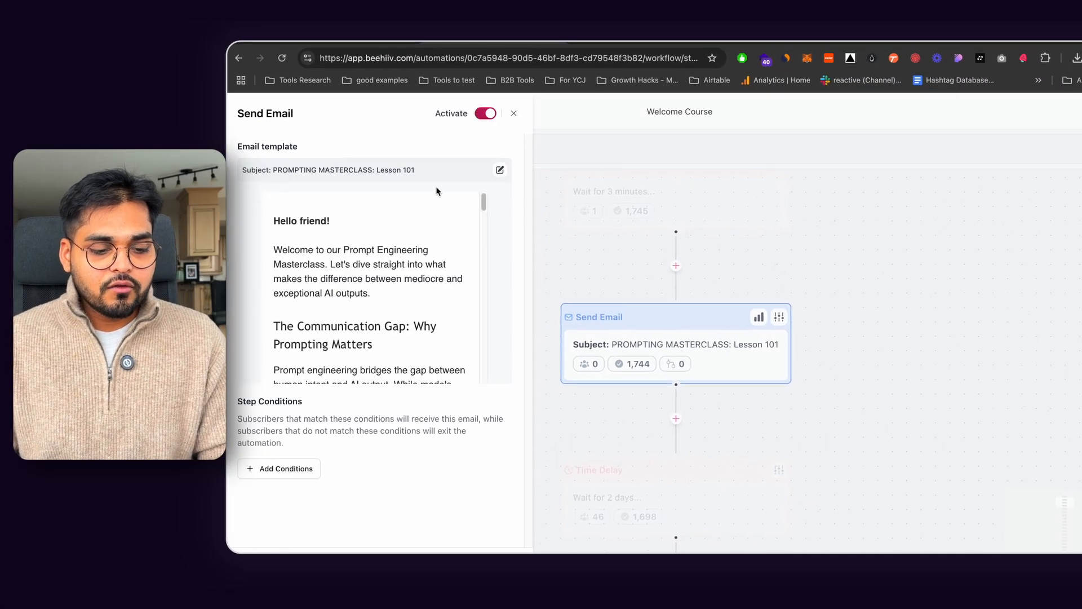
pyautogui.click(499, 170)
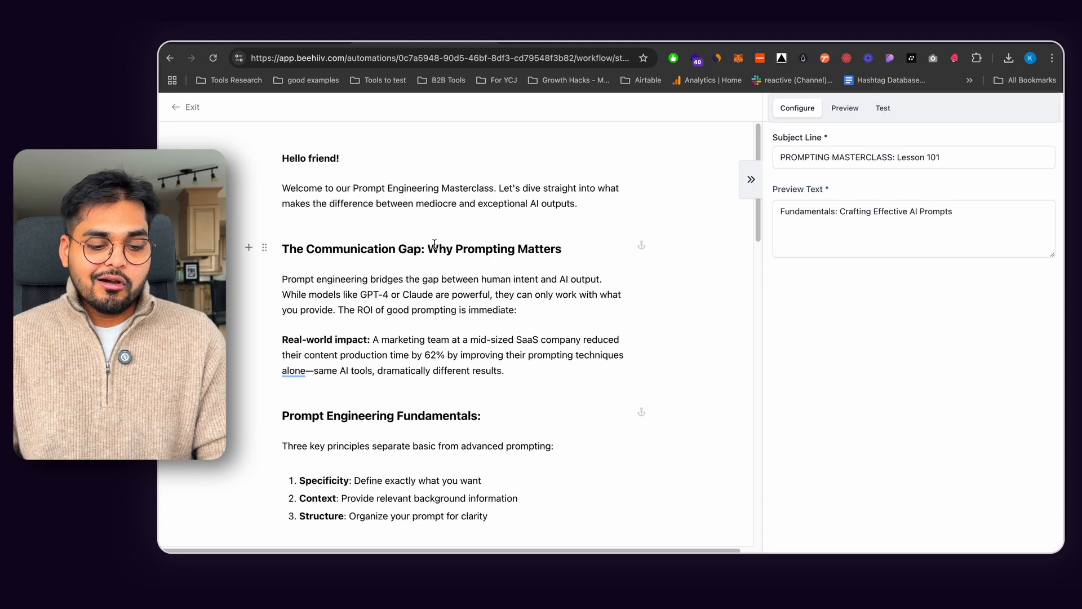
pyautogui.scroll(-3)
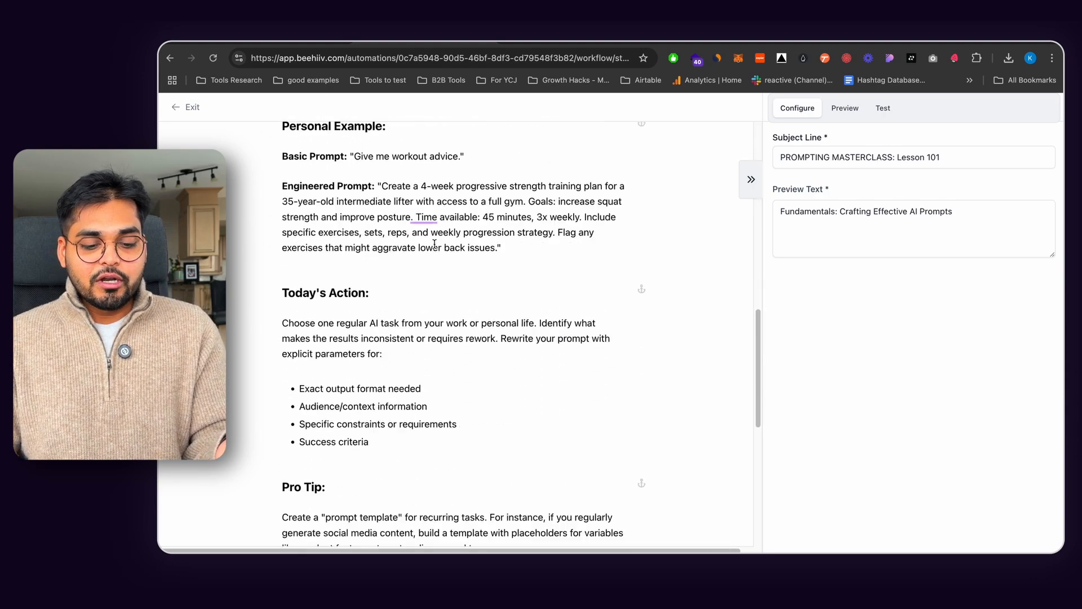
pyautogui.scroll(-3)
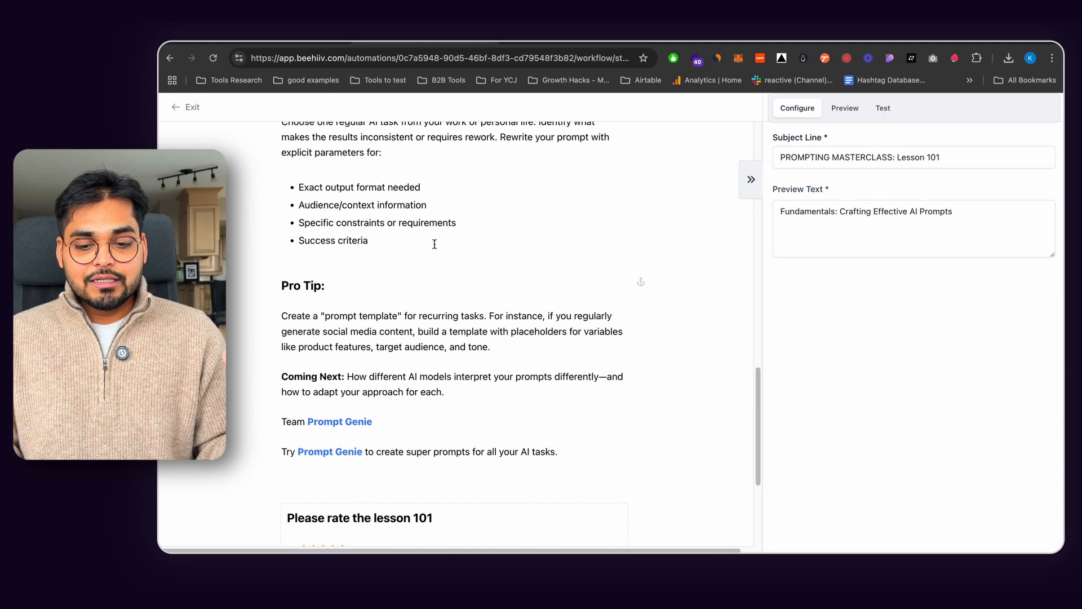
pyautogui.click(186, 107)
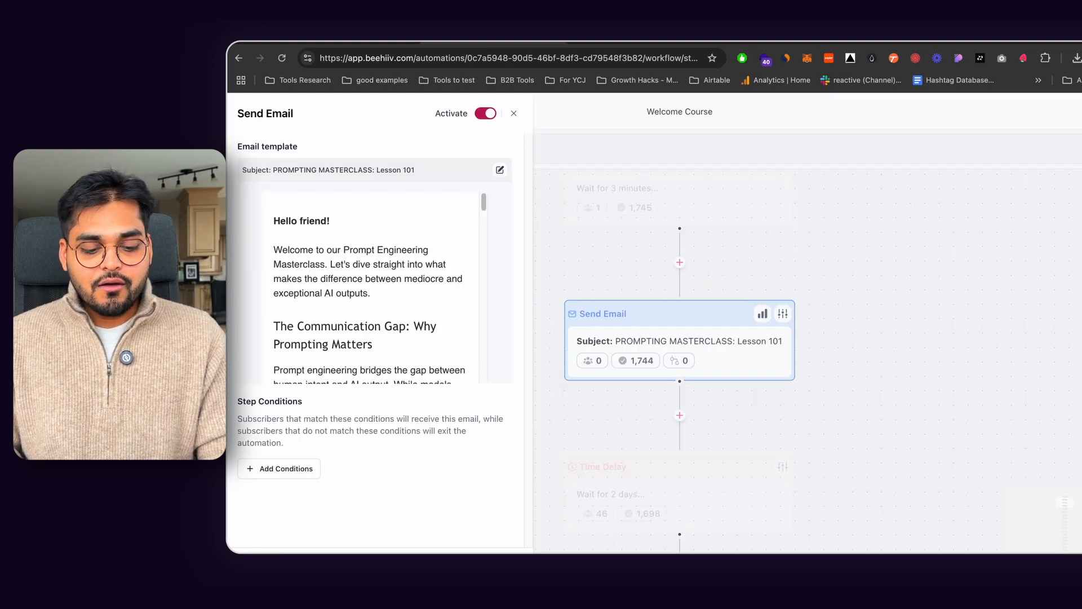
# Scroll the workflow canvas through Lesson 101–105 emails spaced by 2- and 7-day delays.
pyautogui.click(514, 113)
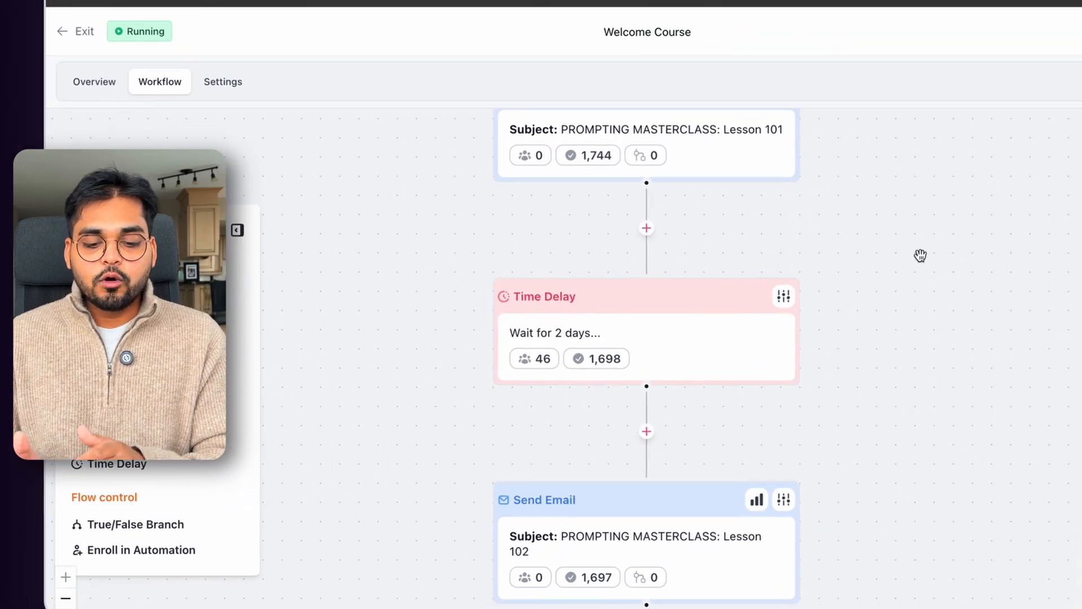
pyautogui.scroll(-3)
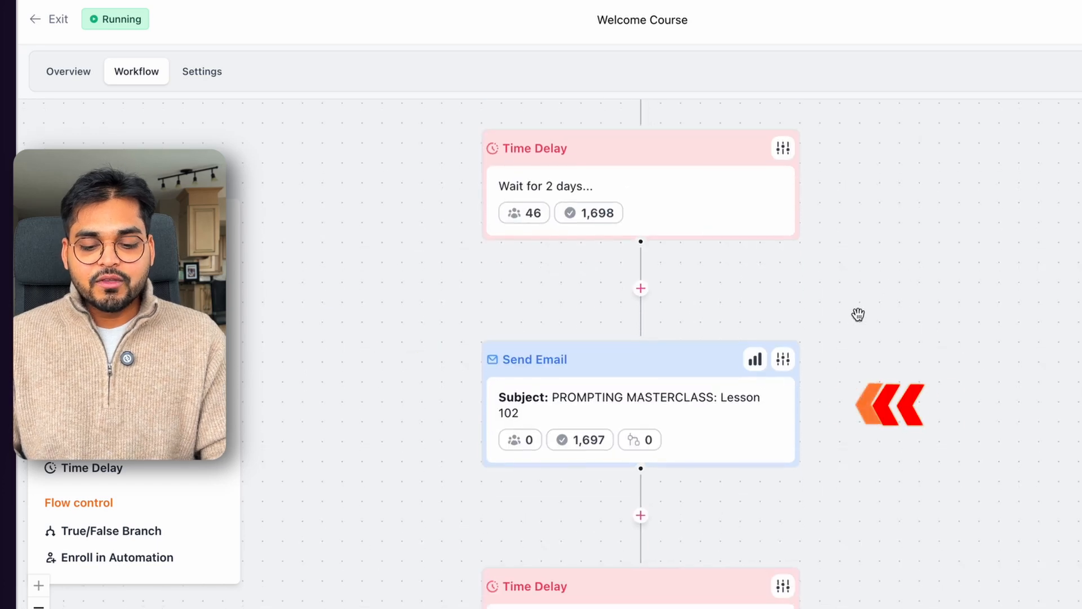
pyautogui.scroll(-3)
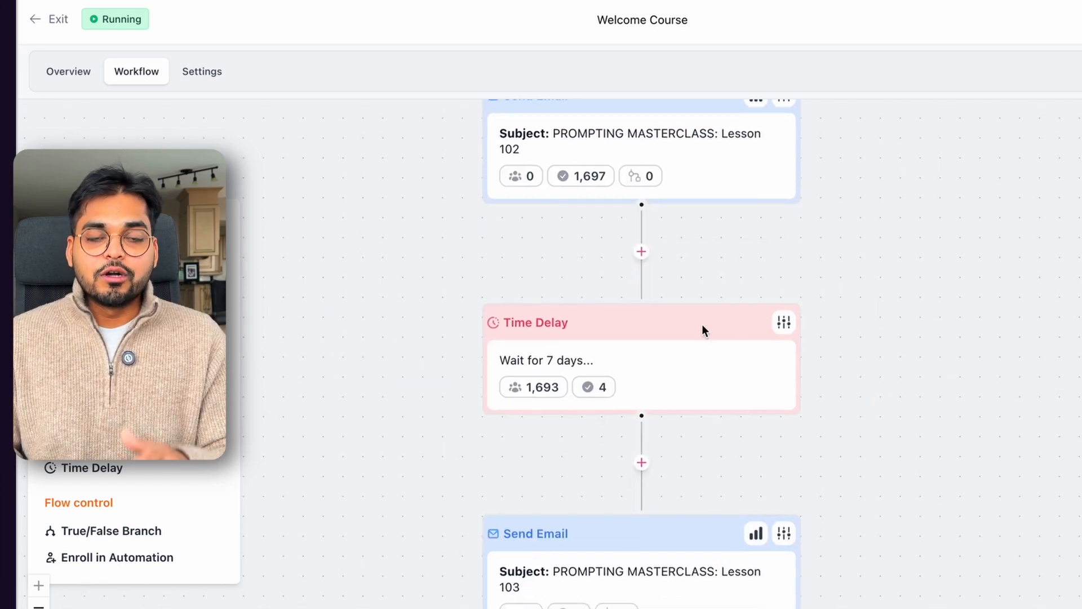
pyautogui.scroll(-3)
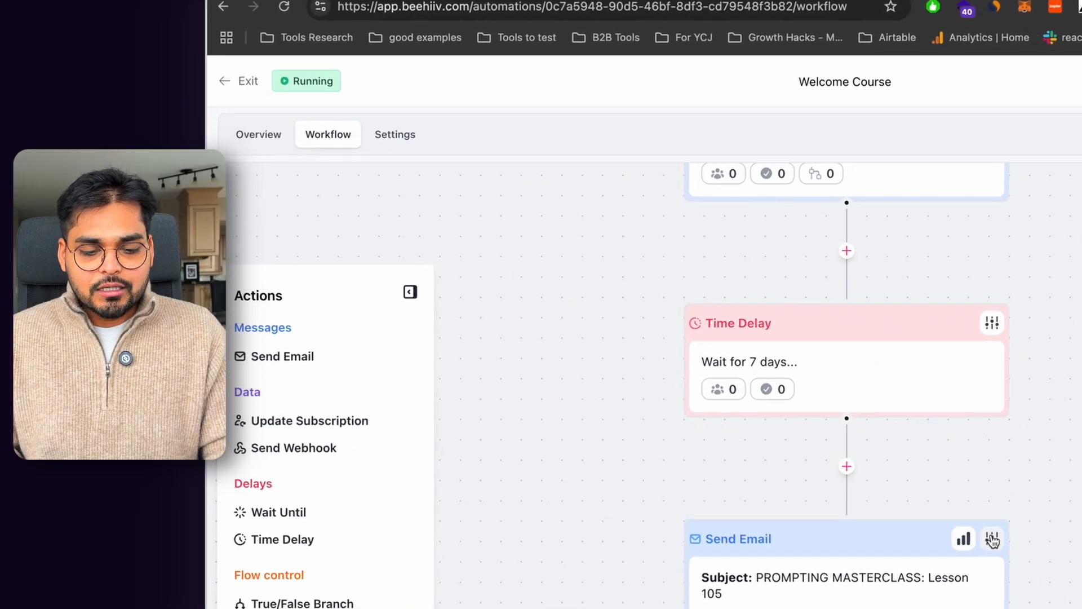
pyautogui.click(992, 539)
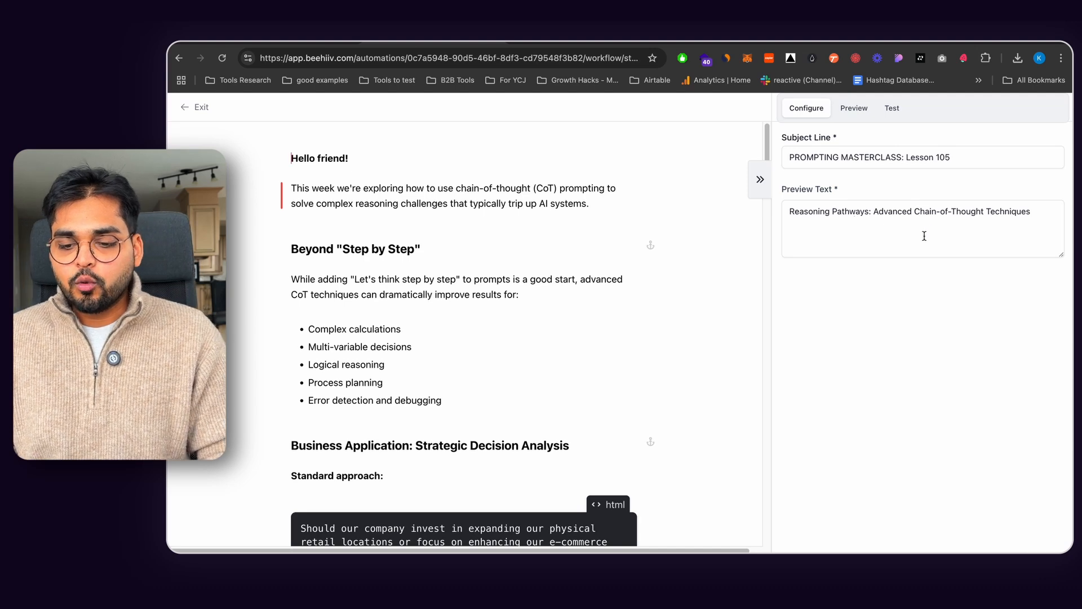
pyautogui.scroll(-3)
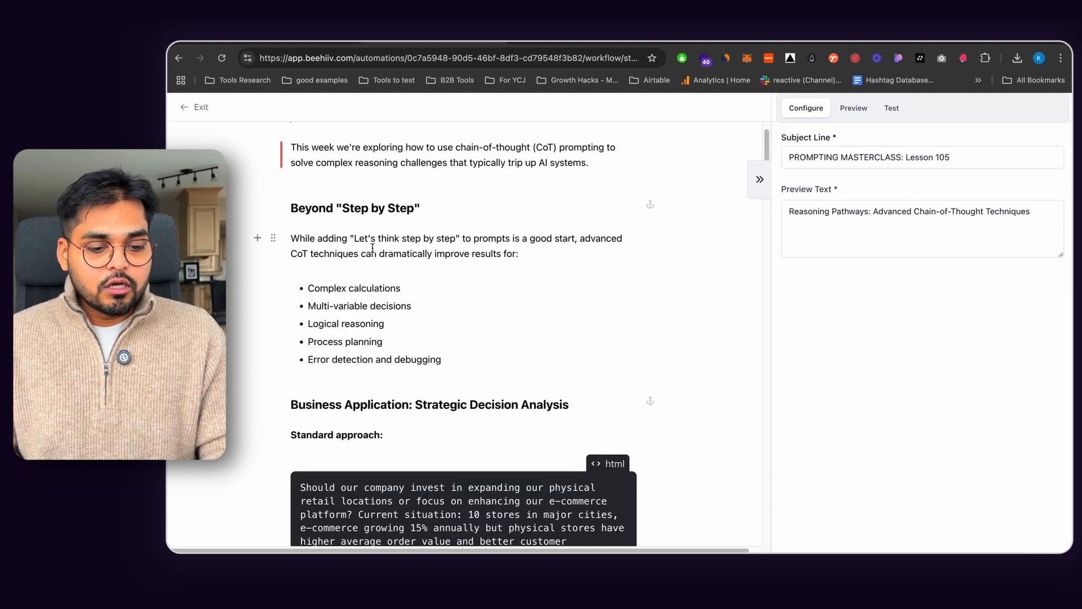
pyautogui.scroll(-3)
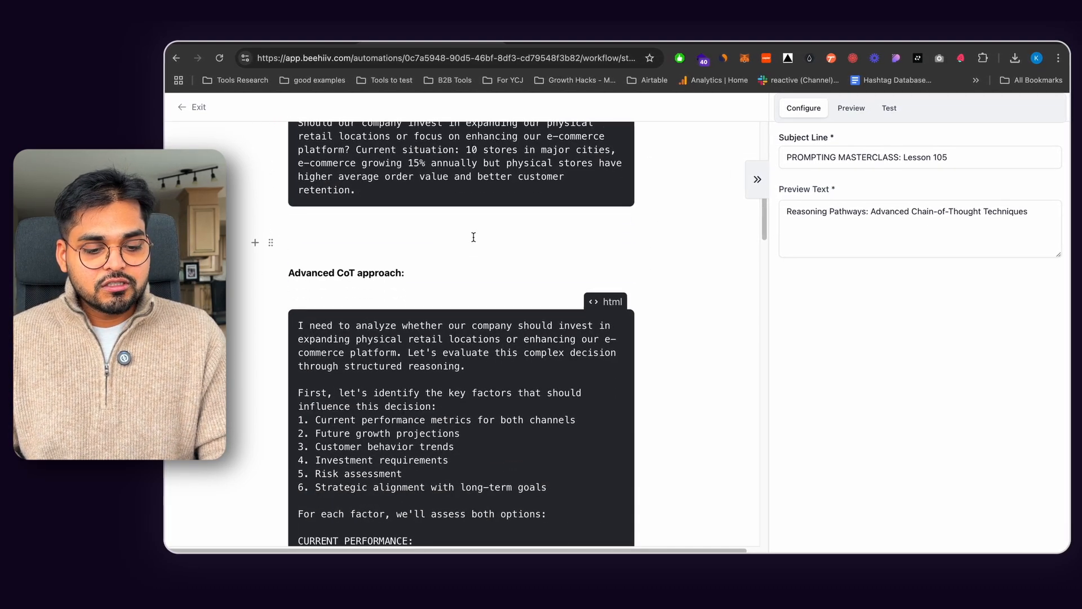
pyautogui.scroll(-3)
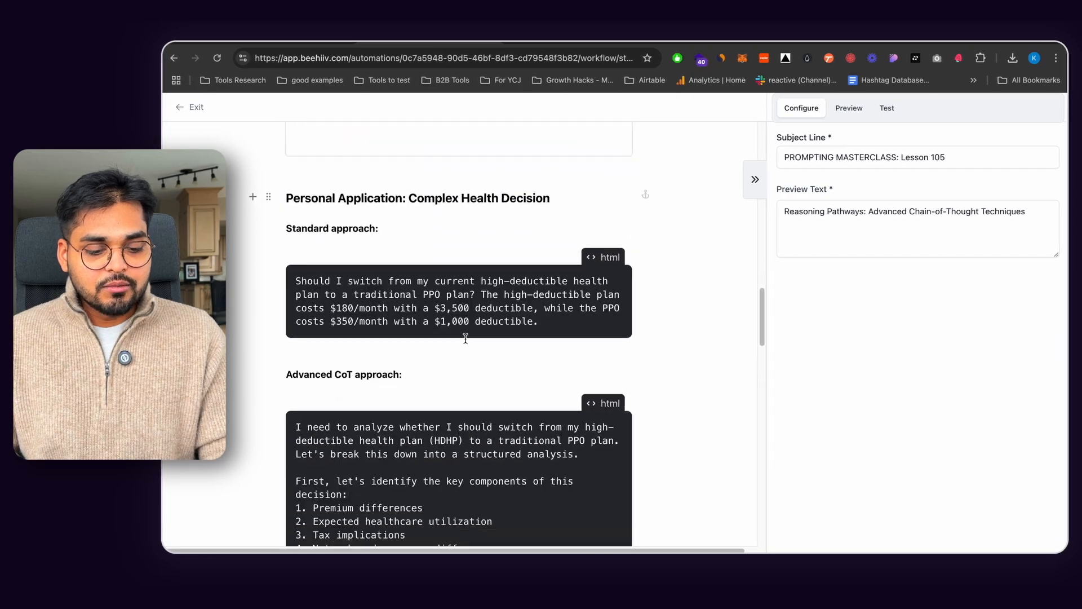
pyautogui.scroll(-3)
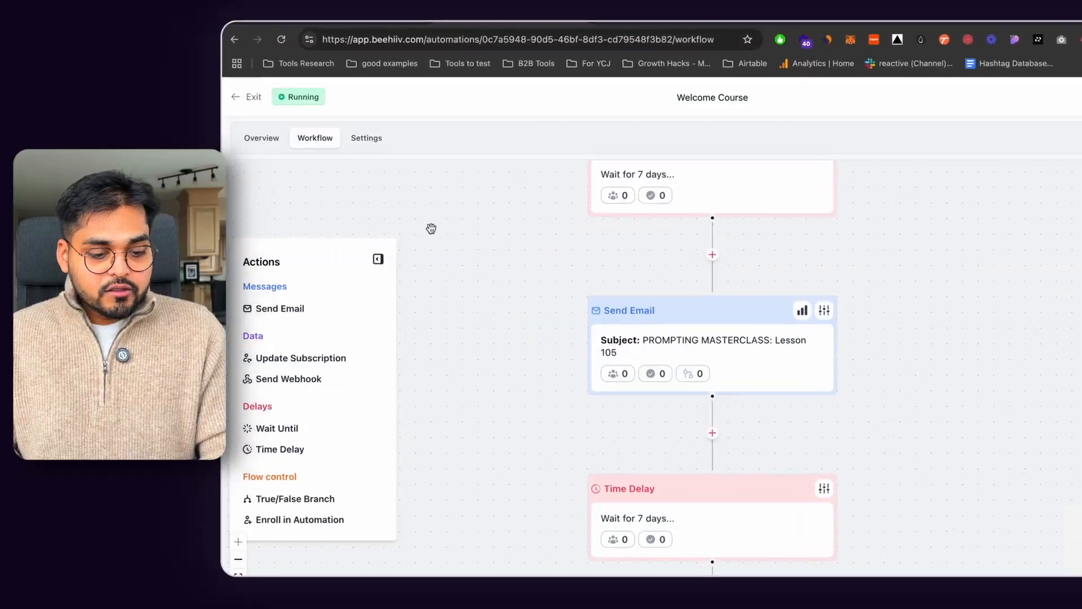
# Show Lesson 101's metrics in the Welcome Course workflow: 58.93% open rate, 11.24% CTR.
pyautogui.click(245, 97)
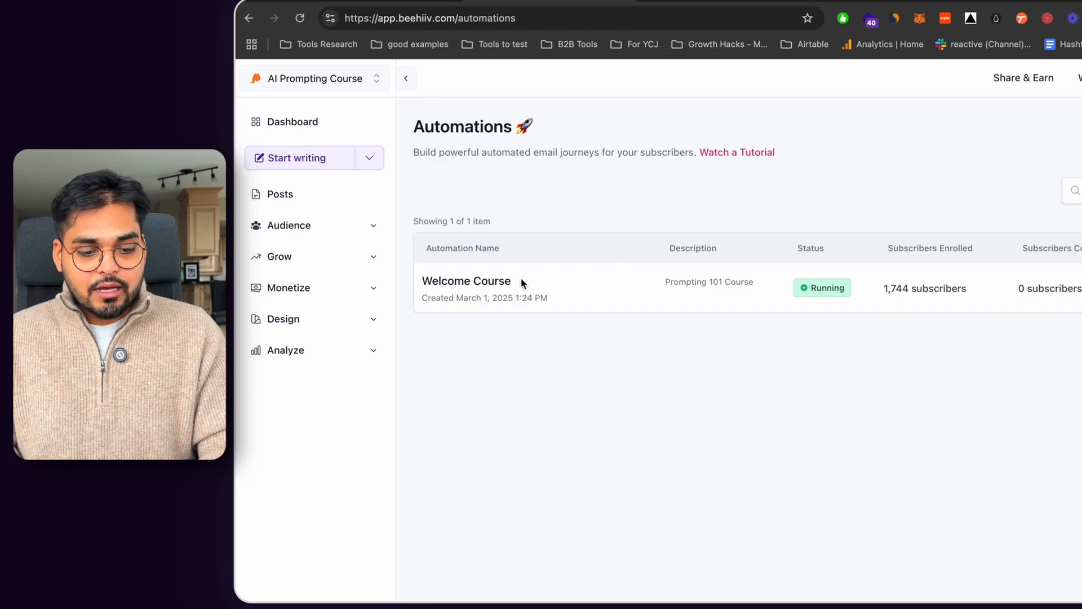
pyautogui.click(466, 281)
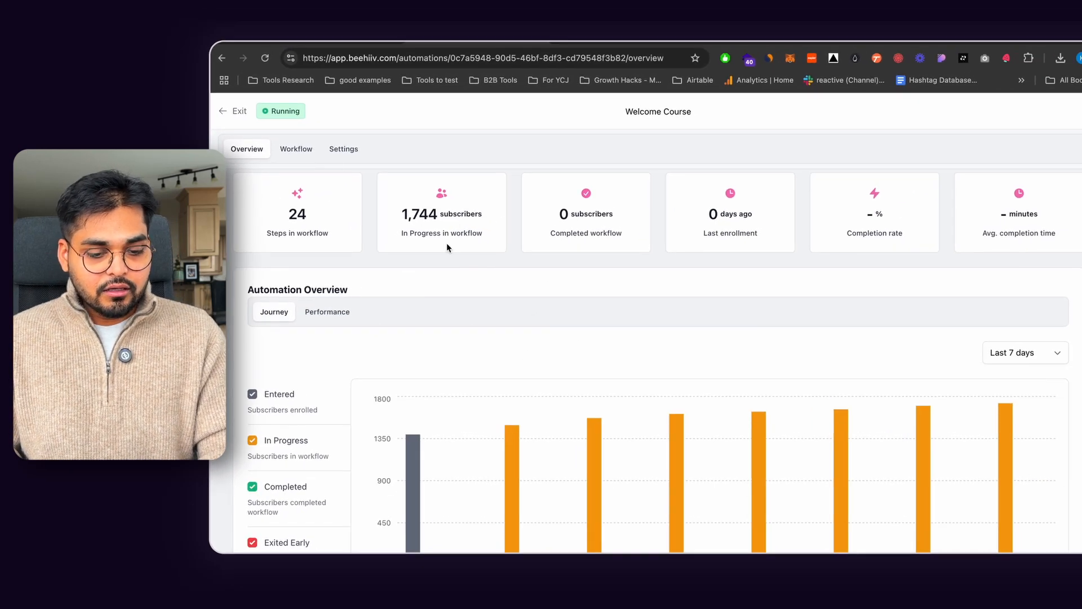
pyautogui.click(295, 149)
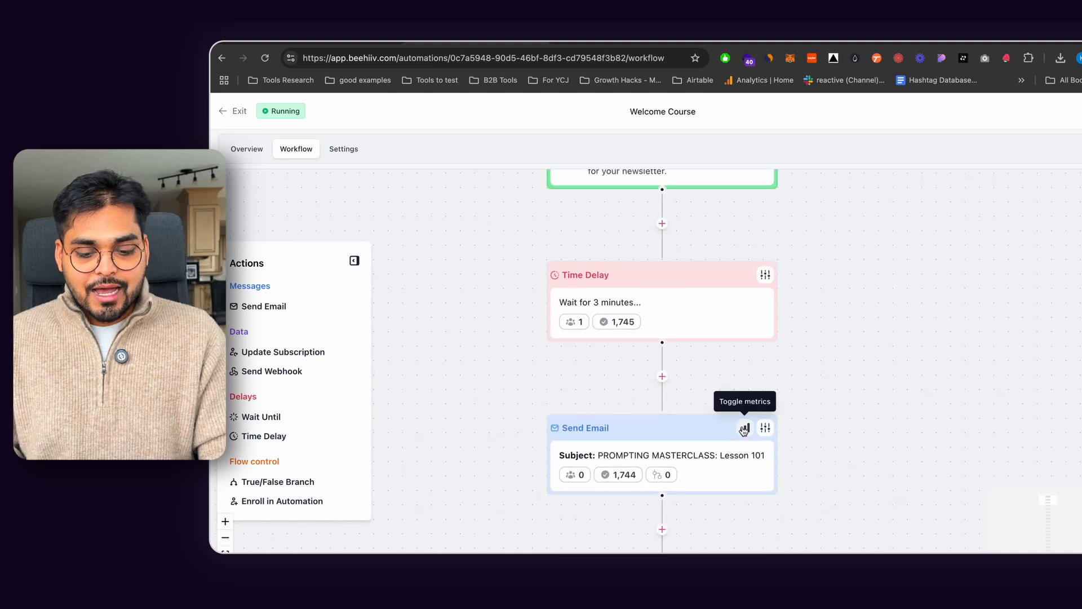
pyautogui.click(744, 428)
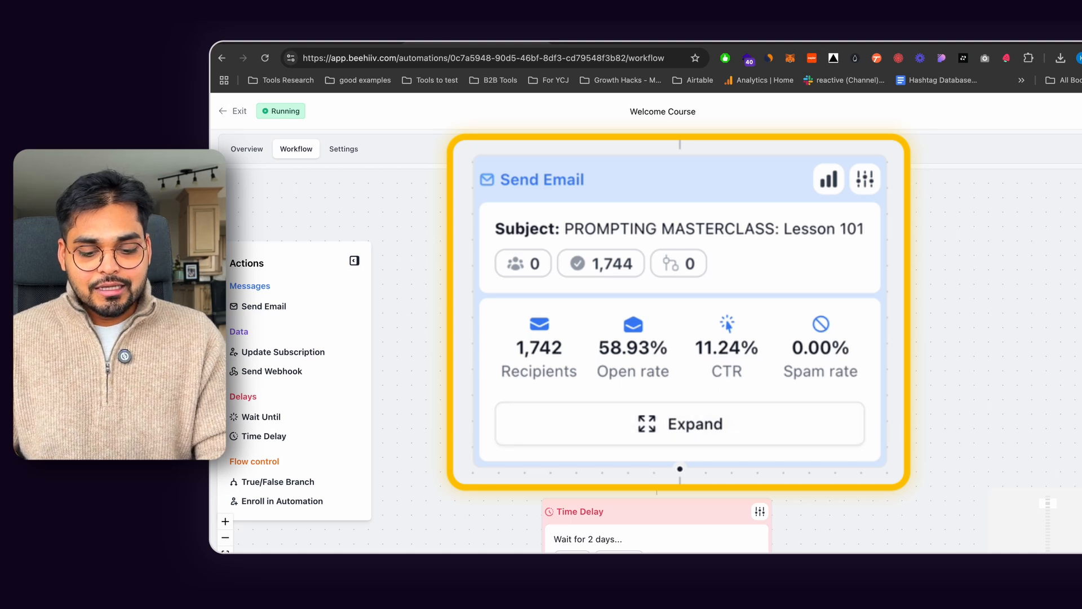
pyautogui.moveTo(247, 177)
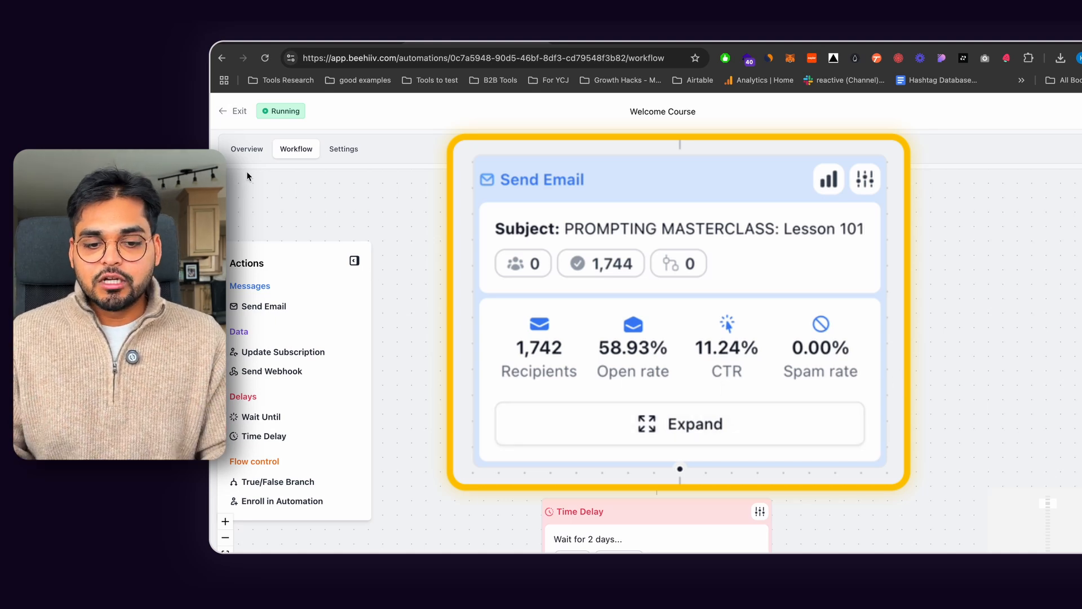
# View the Lesson 1 rating poll results under Audience > Polls, 54 votes with top rating at 40.
pyautogui.click(234, 111)
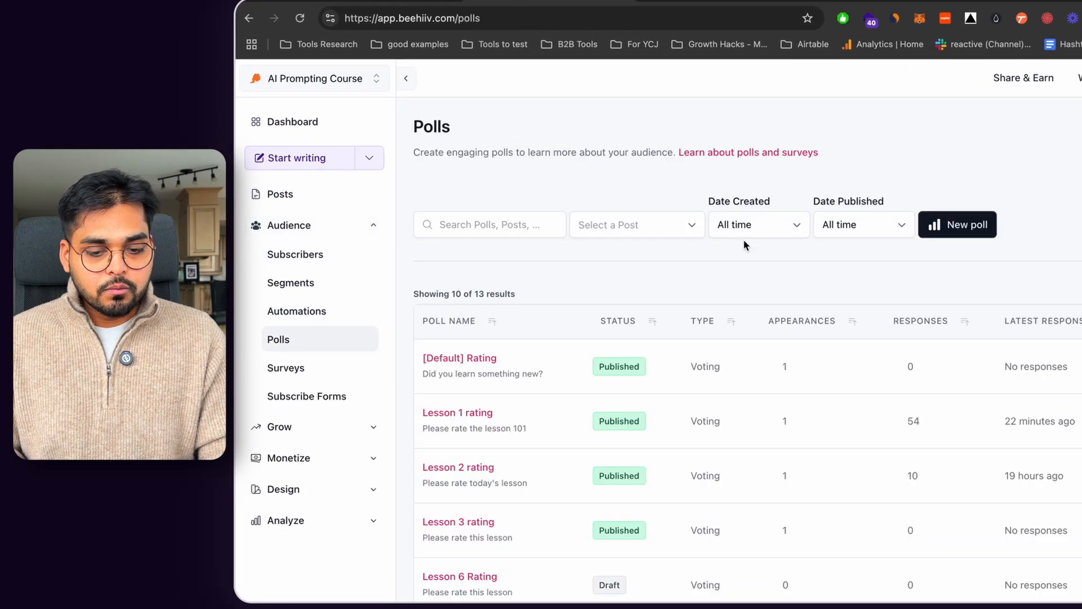
pyautogui.click(457, 412)
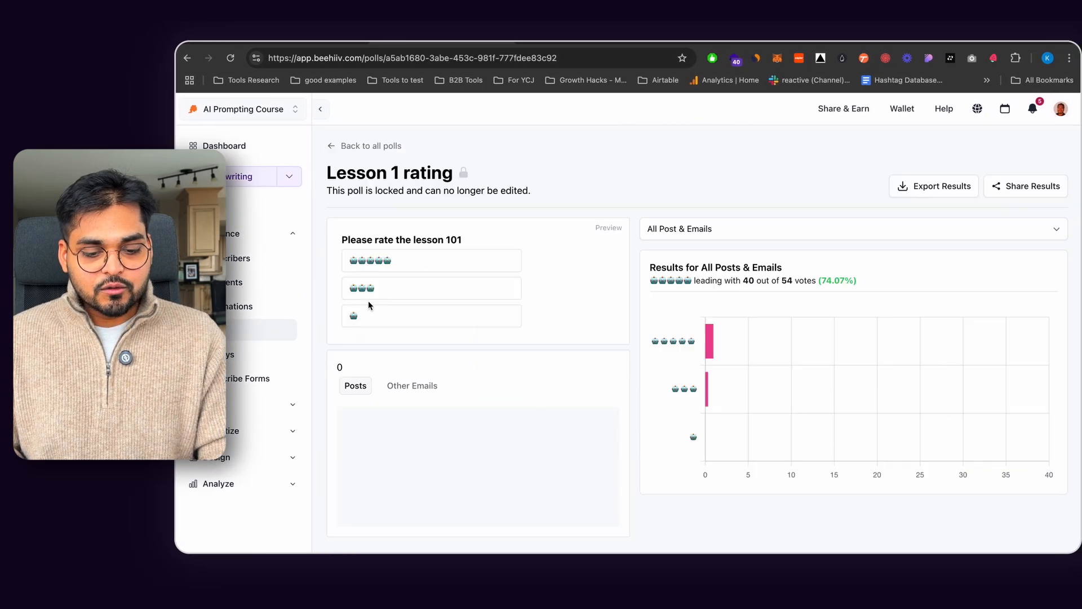